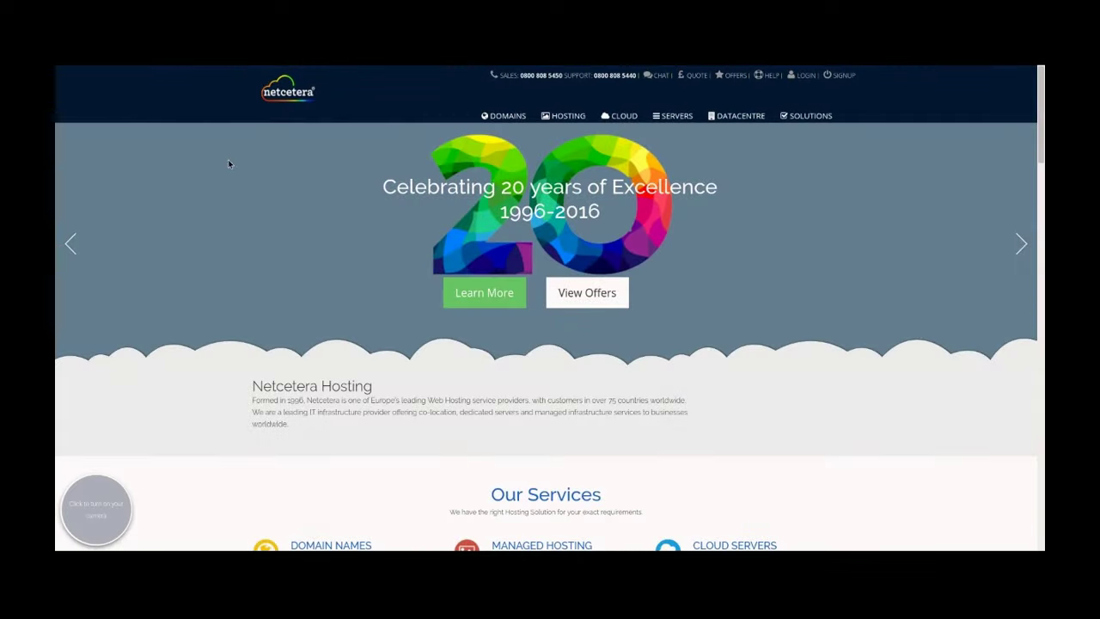
mouse_move(334, 97)
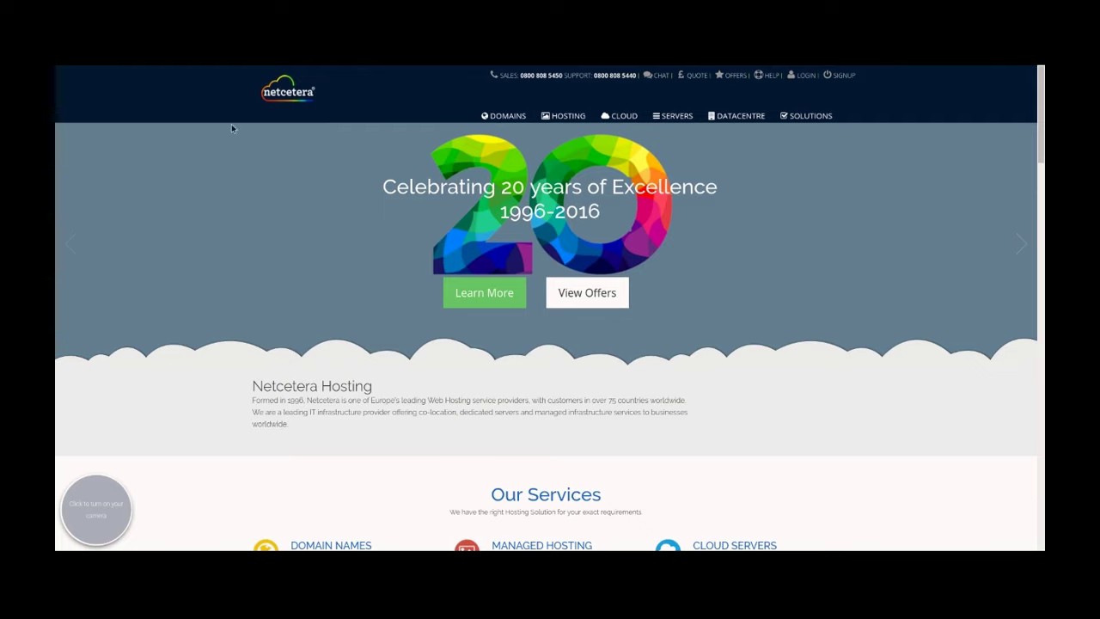
- Go to the Hosting section and scroll down to the CMS Hosting category
left_click(567, 115)
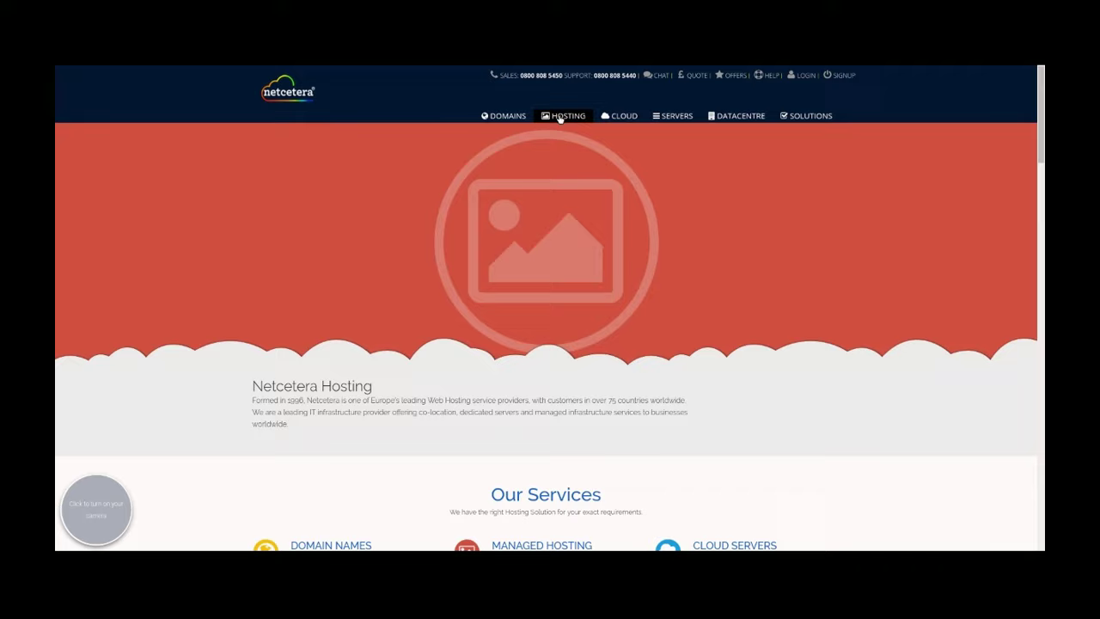
scroll("down", 3)
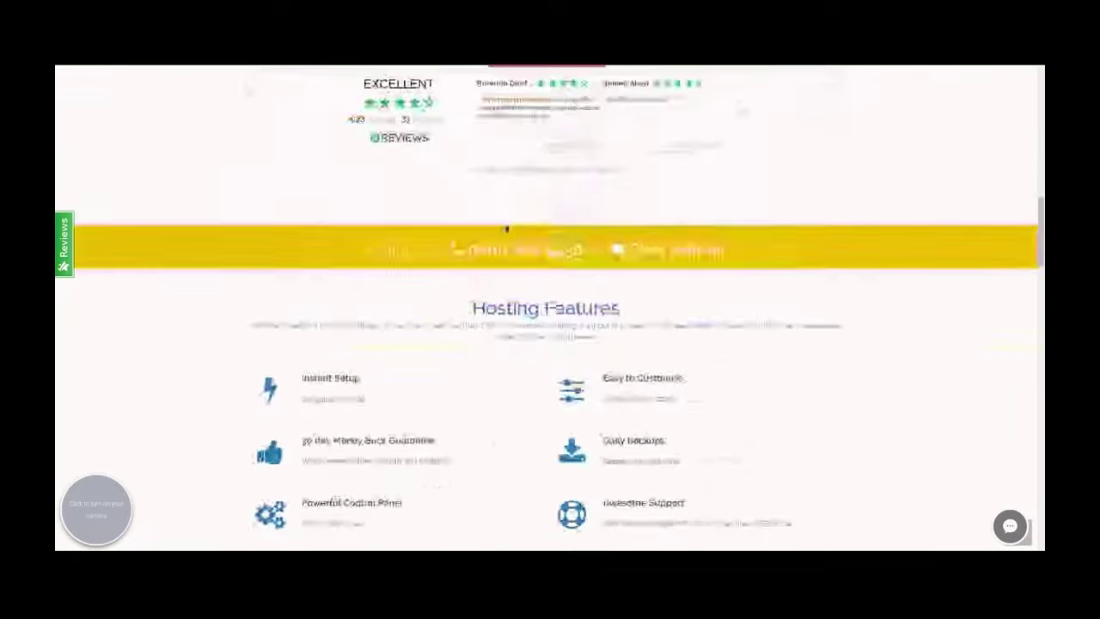
scroll("down", 3)
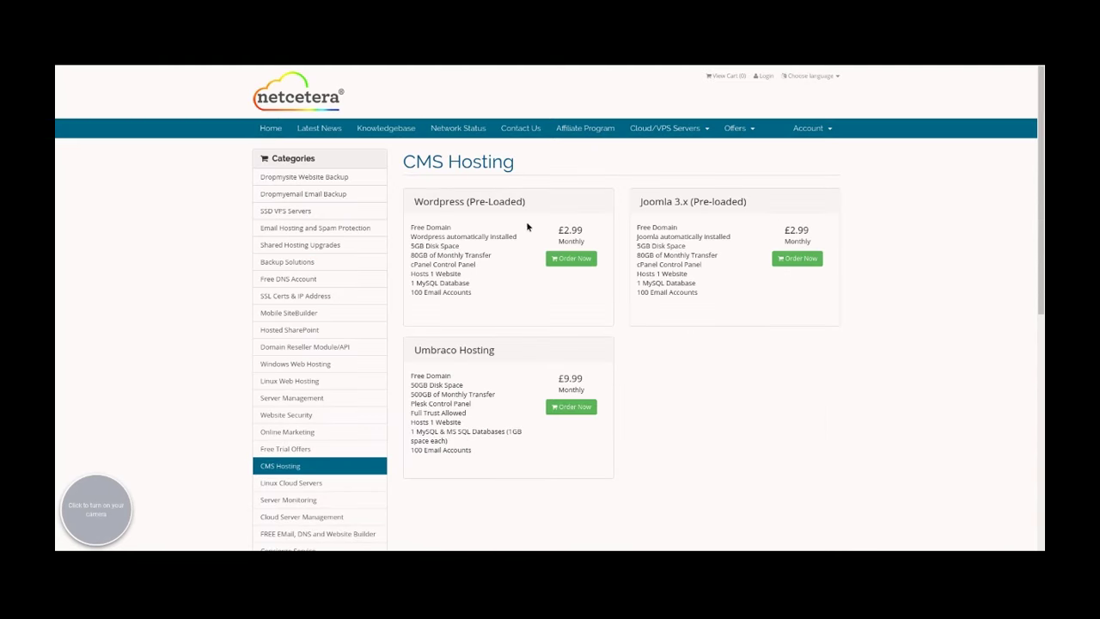
mouse_move(728, 368)
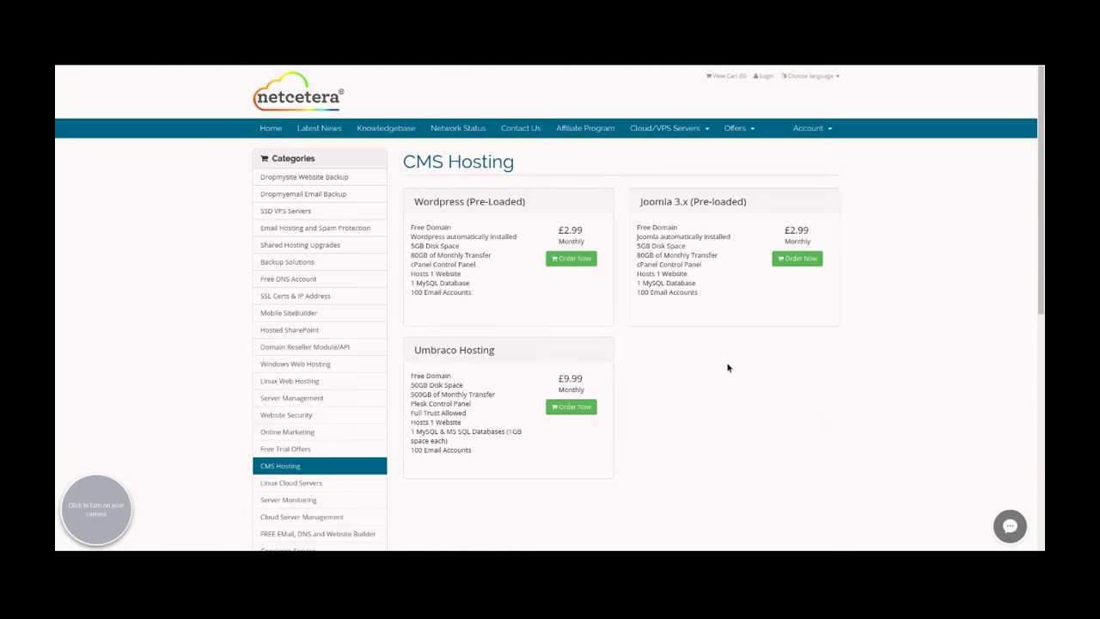
mouse_move(639, 411)
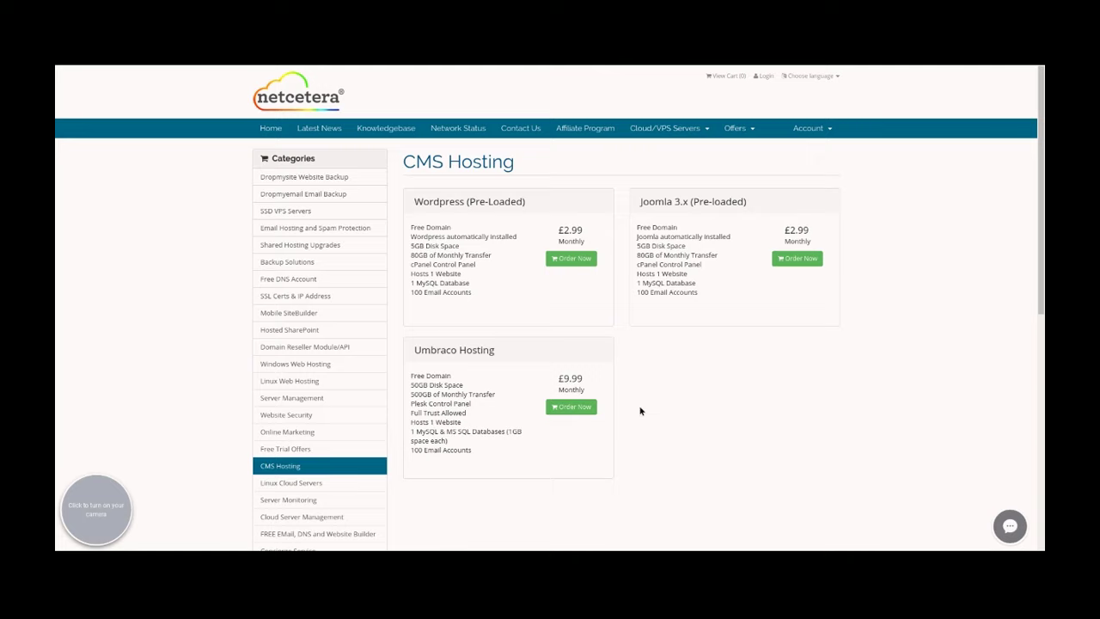
mouse_move(464, 223)
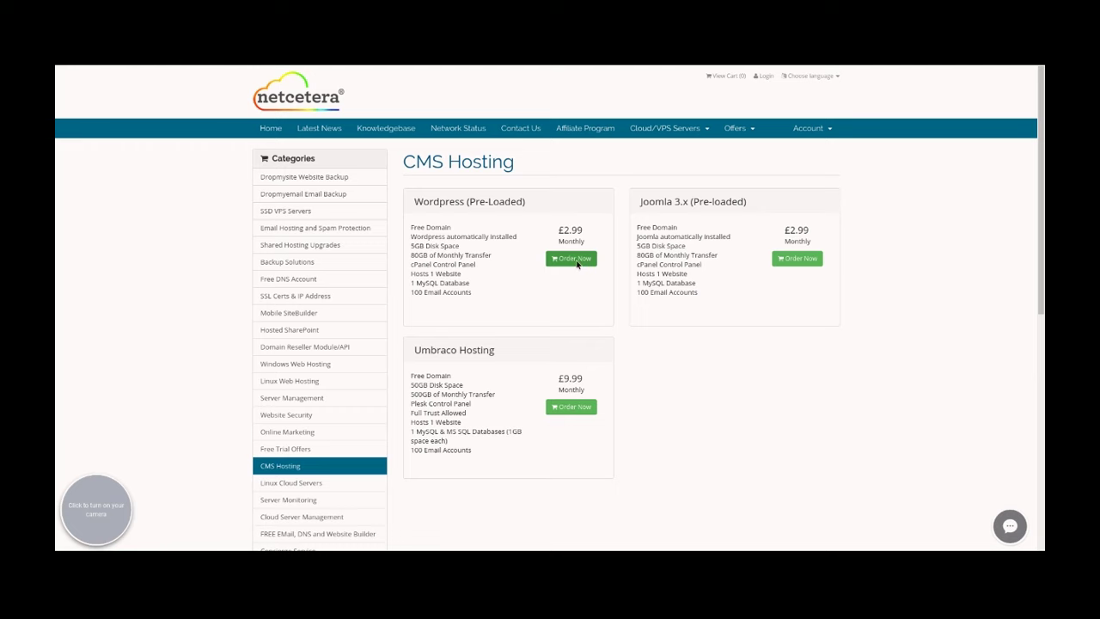
- Start an order for the WordPress (Pre-Loaded) plan at £2.99 monthly
left_click(571, 258)
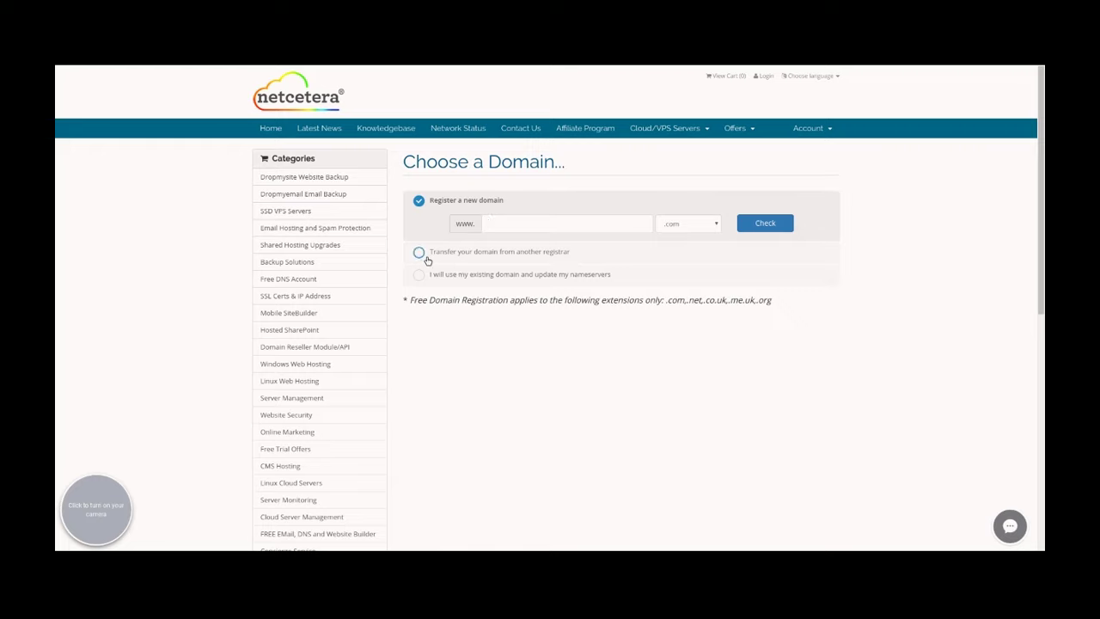
mouse_move(546, 203)
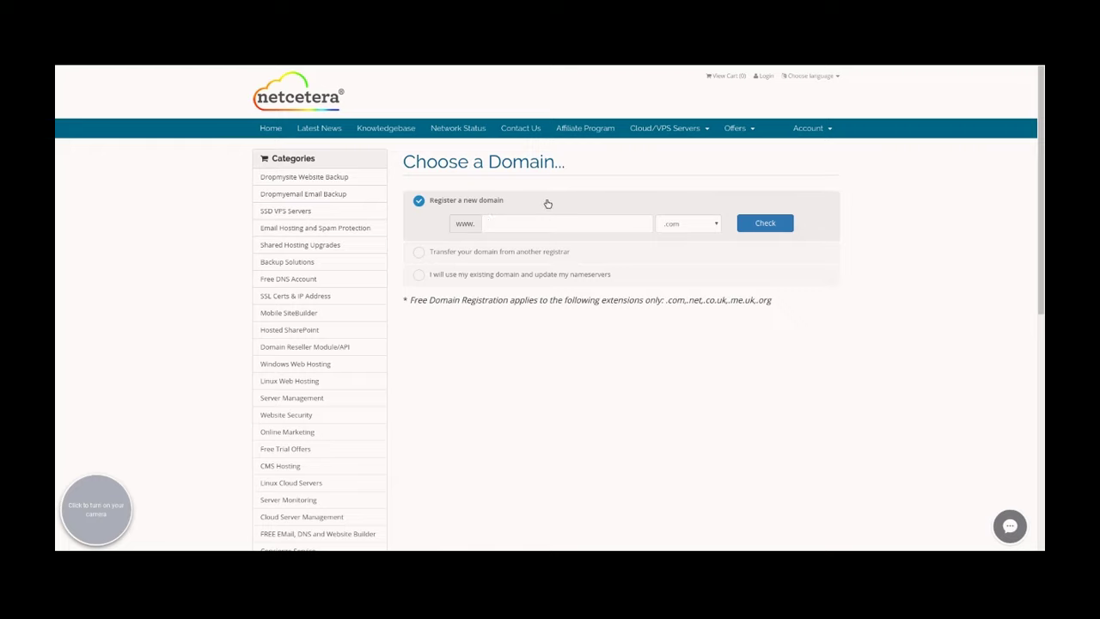
- Check that example87568756.com is available and continue with it as the order's domain
type("example87568756")
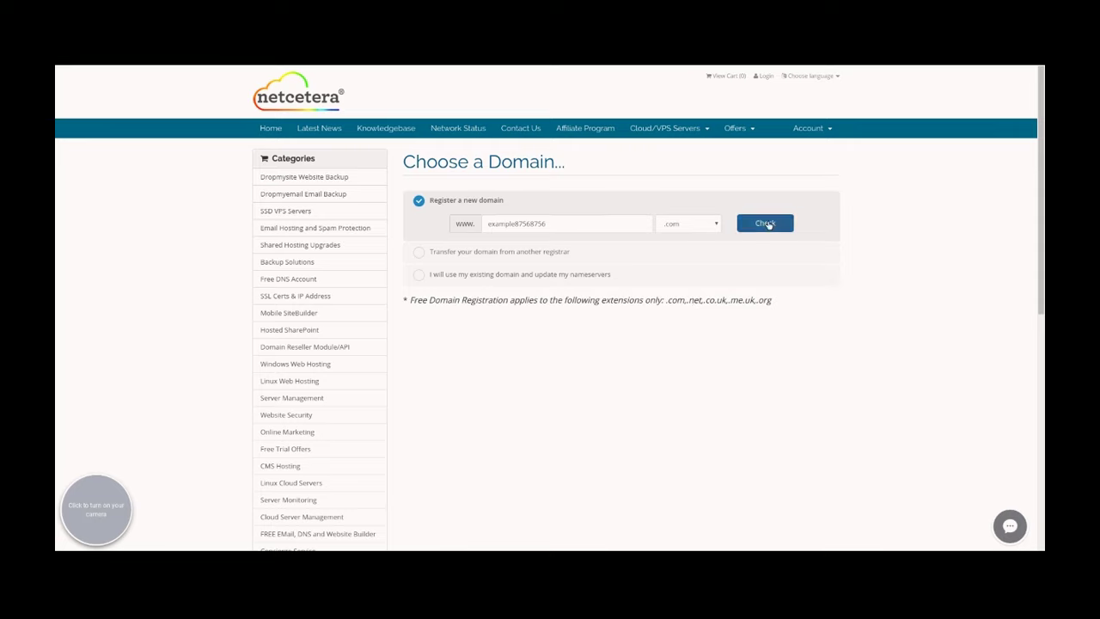
left_click(763, 223)
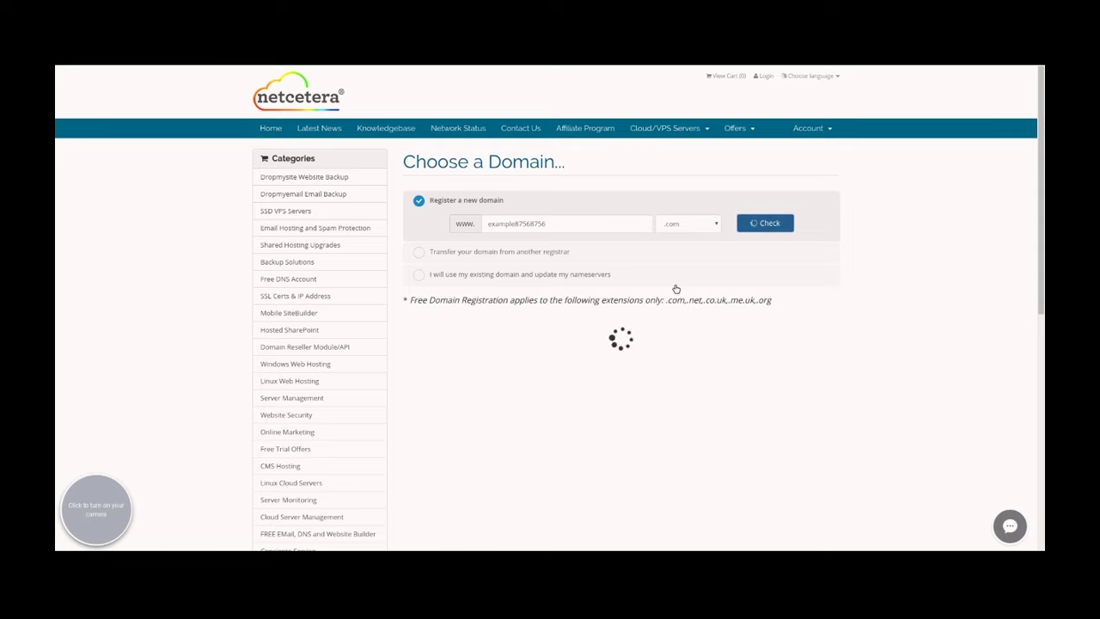
left_click(763, 224)
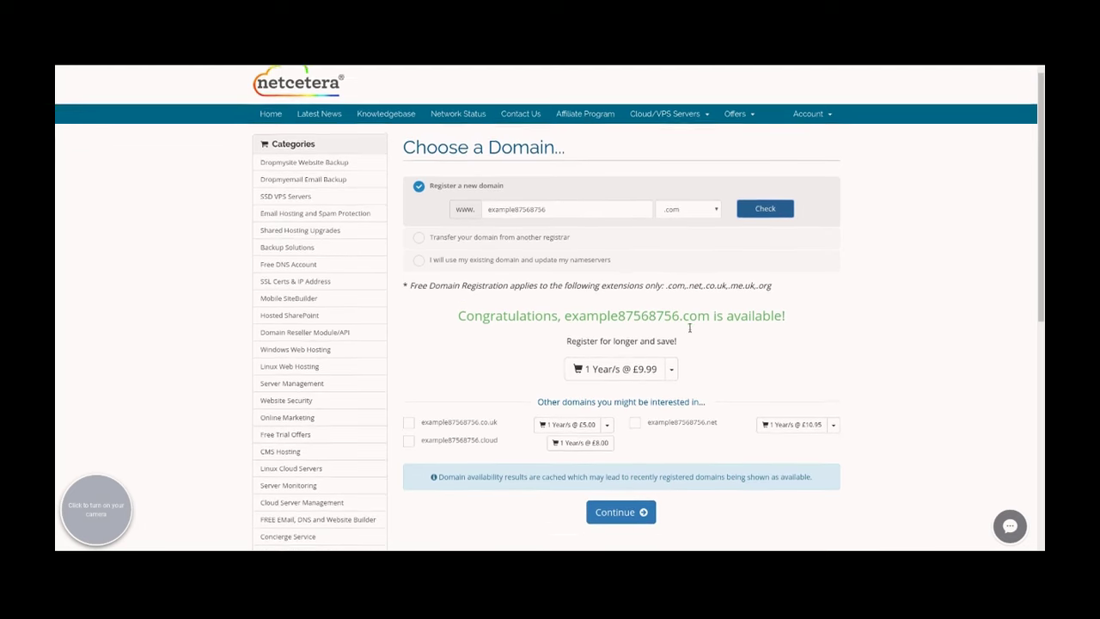
scroll("down", 3)
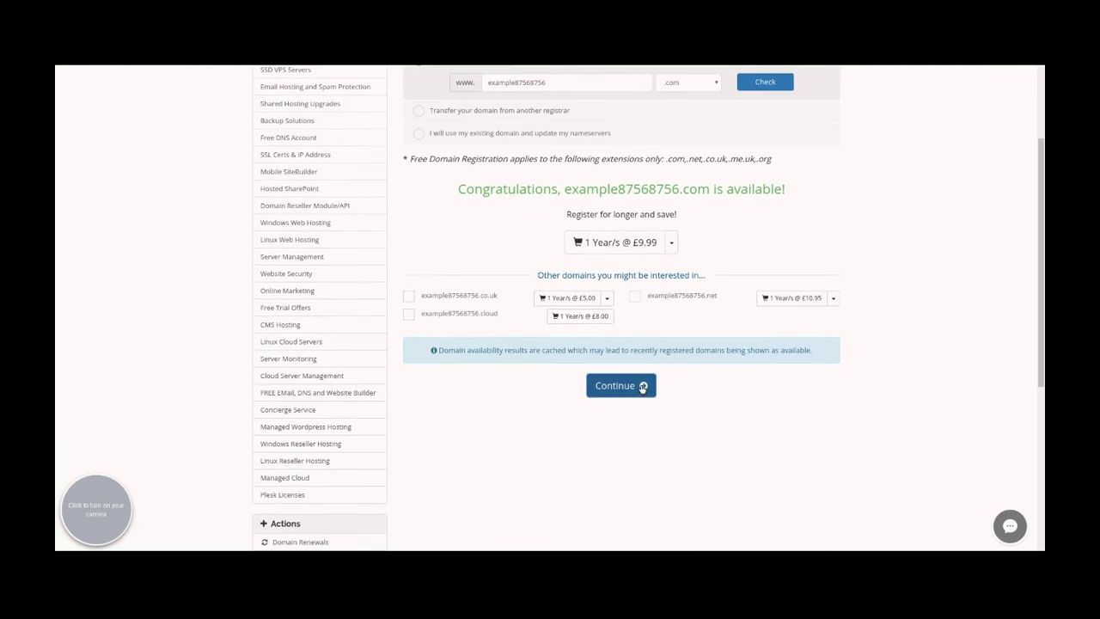
left_click(620, 385)
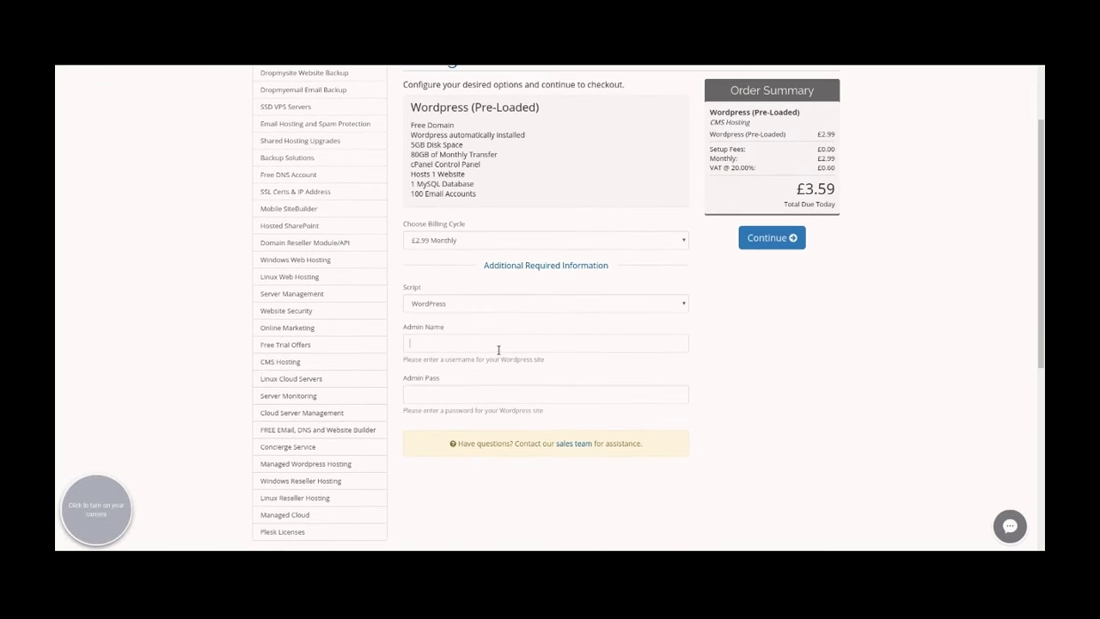
- Set the WordPress admin name to harry with a password and continue to domain configuration
type("h")
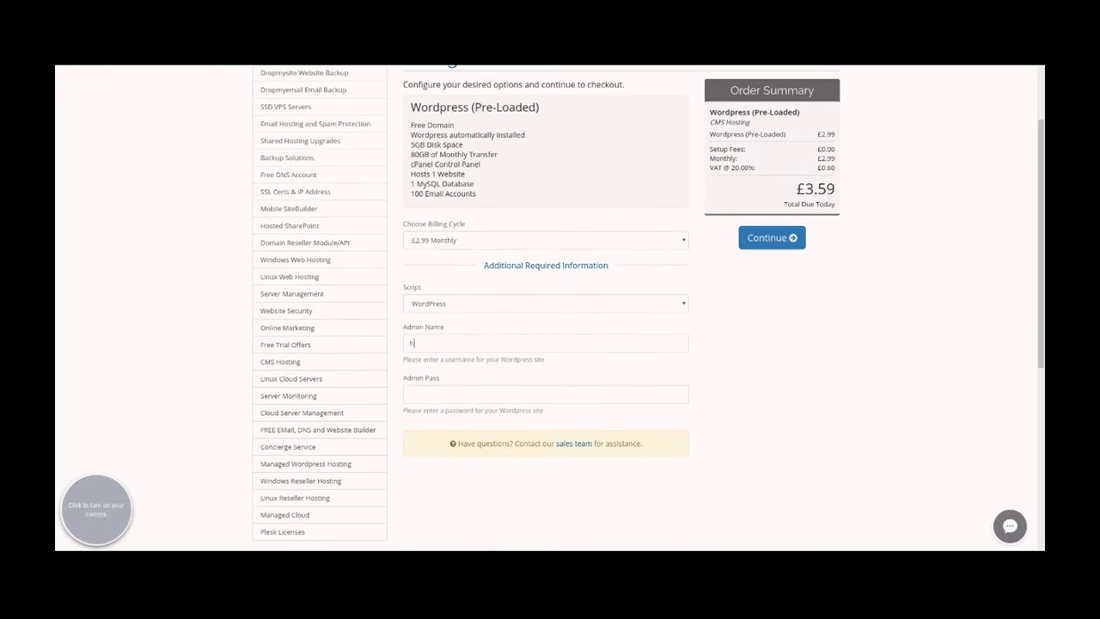
type("harry")
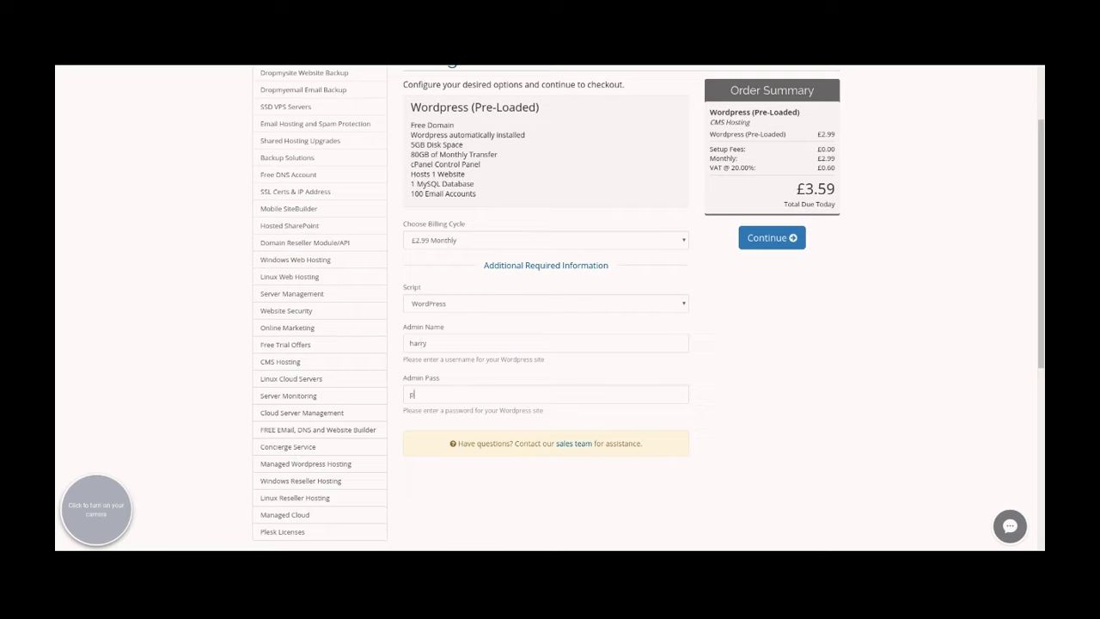
type("assword")
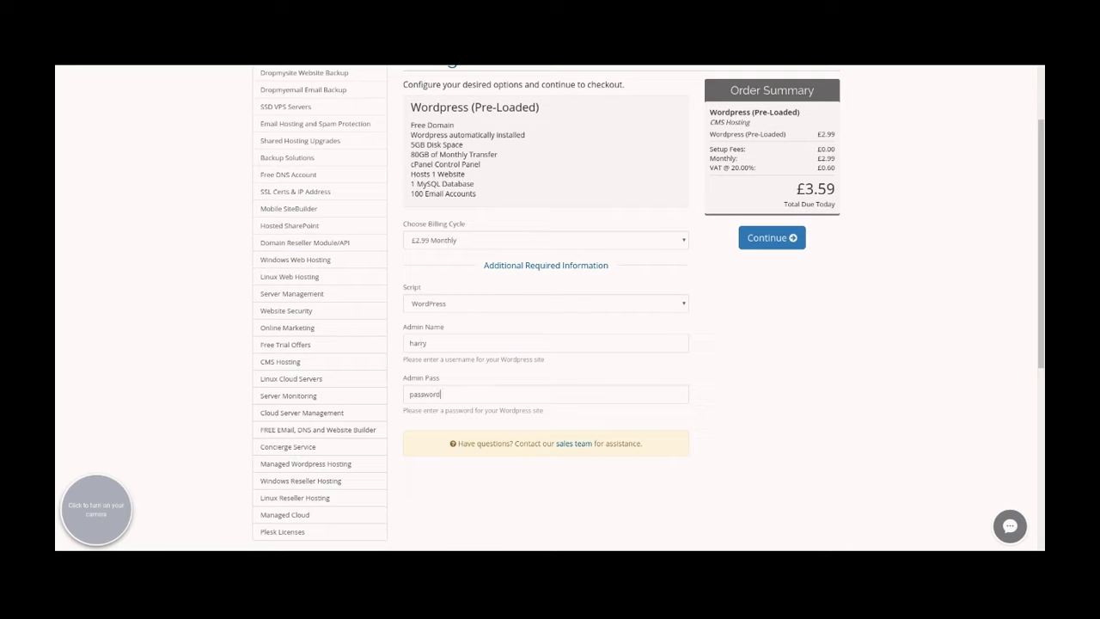
left_click(769, 237)
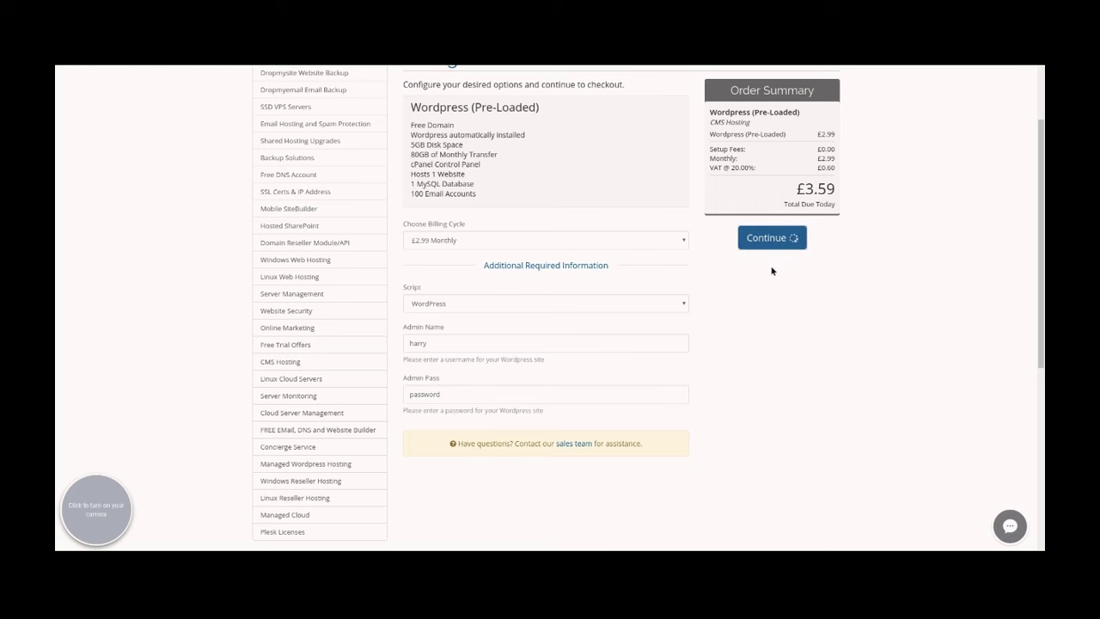
left_click(769, 237)
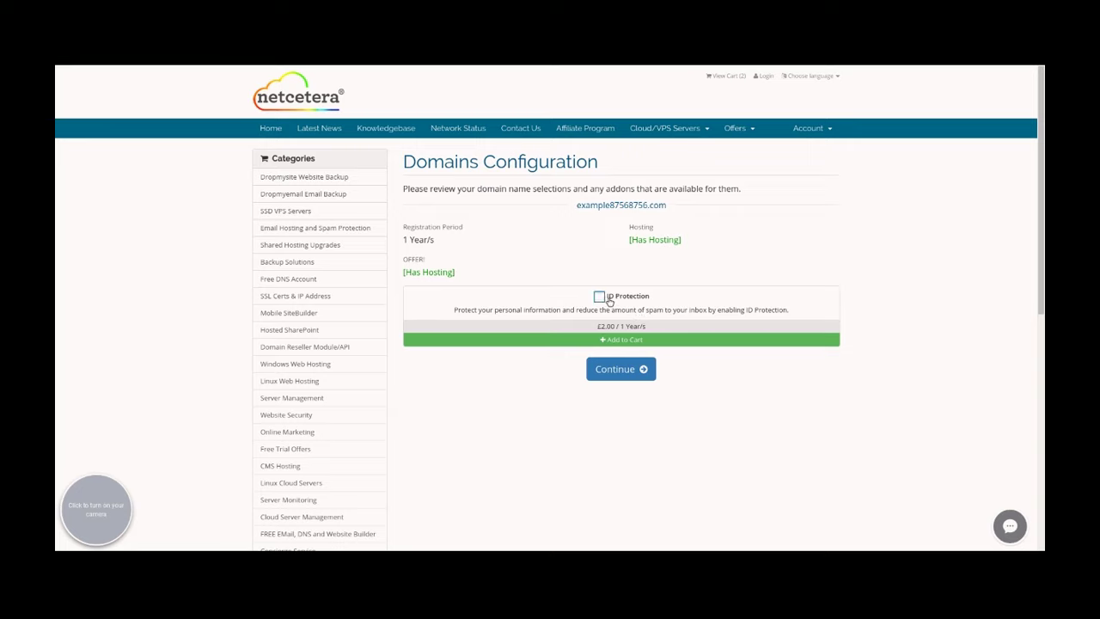
mouse_move(620, 367)
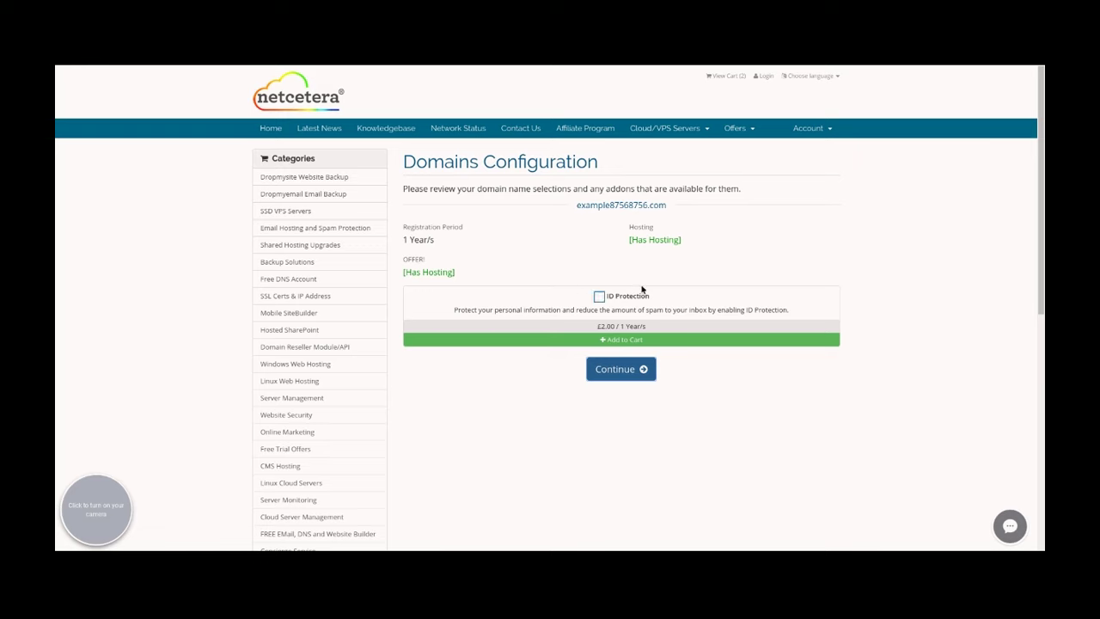
- Accept the one-year domain registration for example87568756.com without ID Protection
left_click(620, 368)
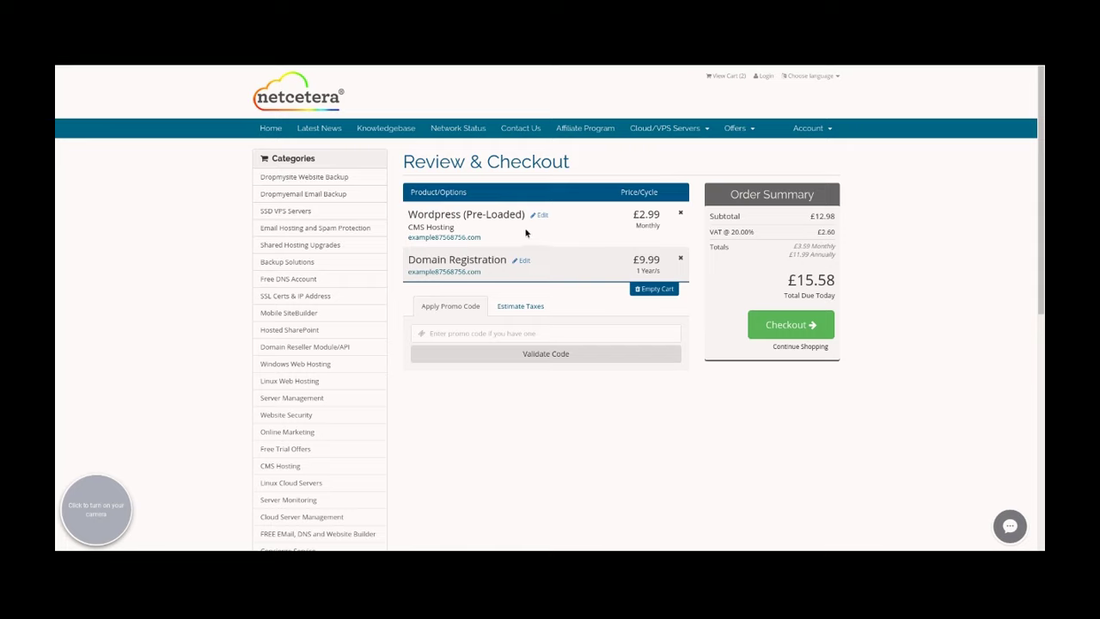
mouse_move(484, 238)
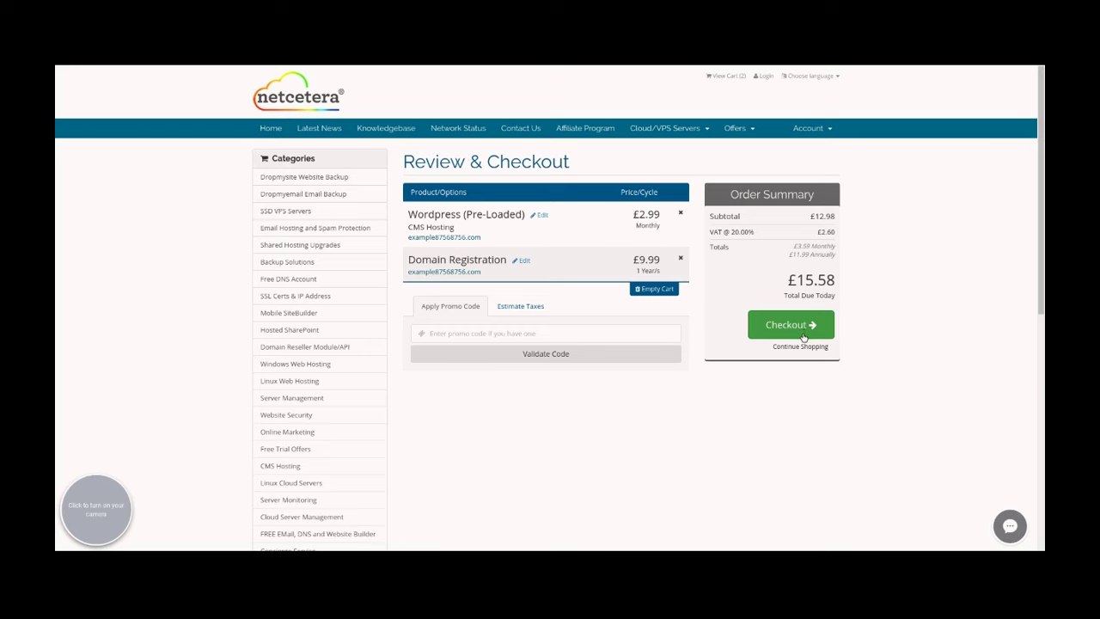
mouse_move(780, 310)
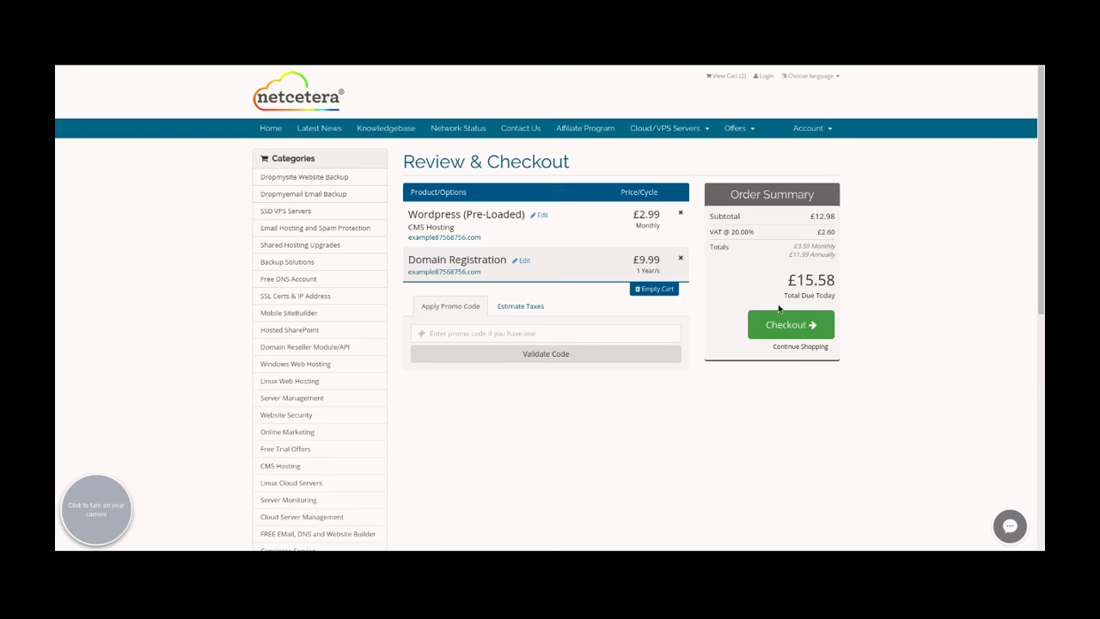
- Confirm the £15.58 order on Review & Checkout and move to the checkout details form
left_click(790, 323)
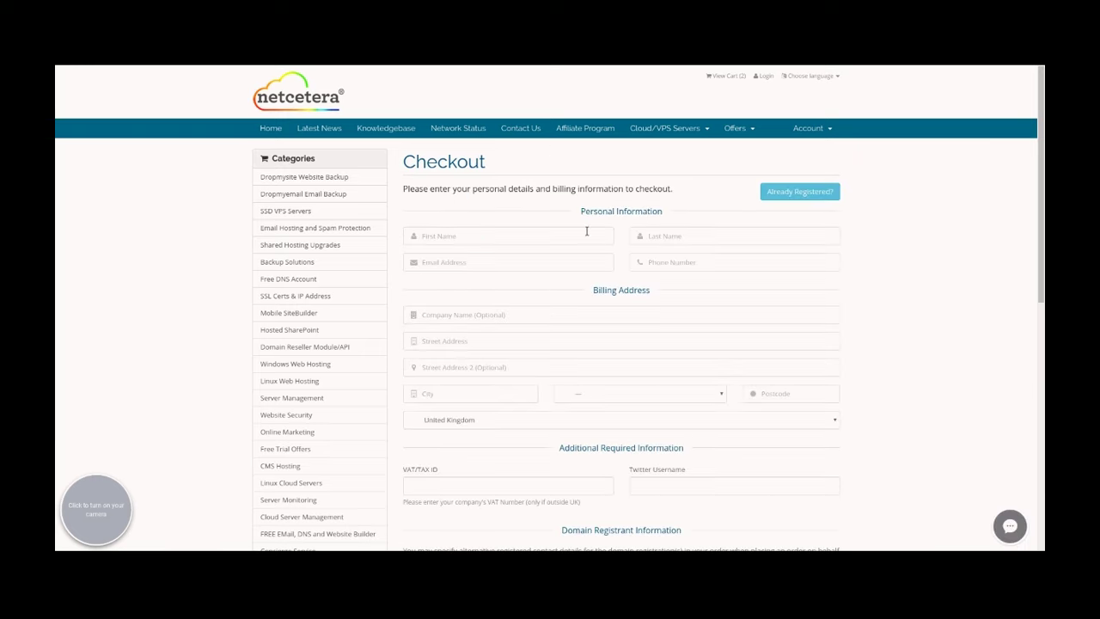
scroll("down", 3)
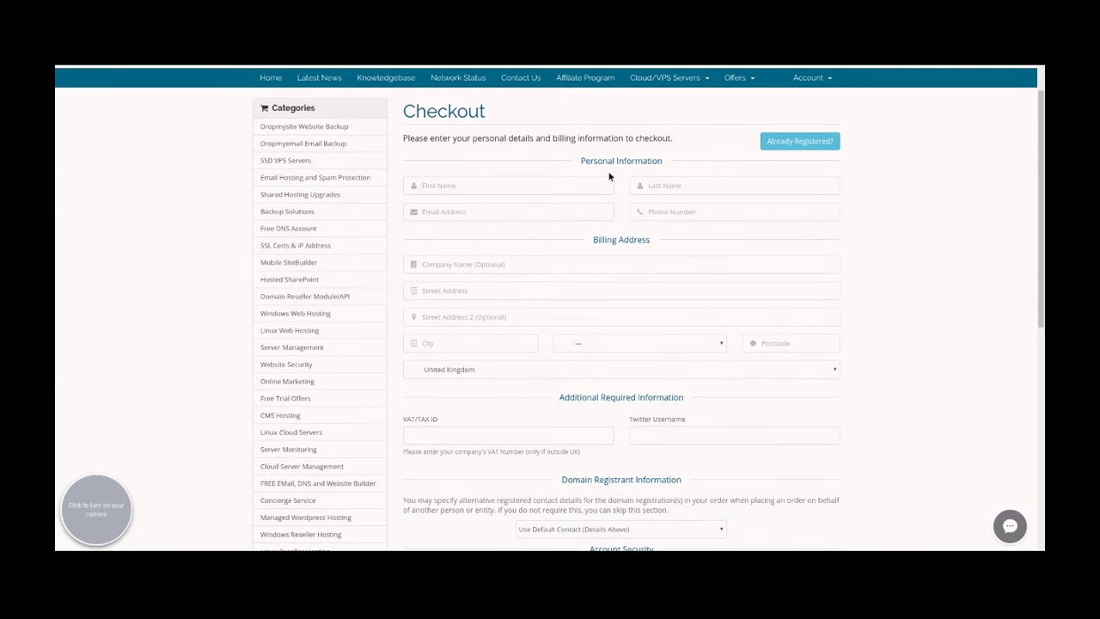
- Scroll through the checkout form to complete the order
scroll("down", 3)
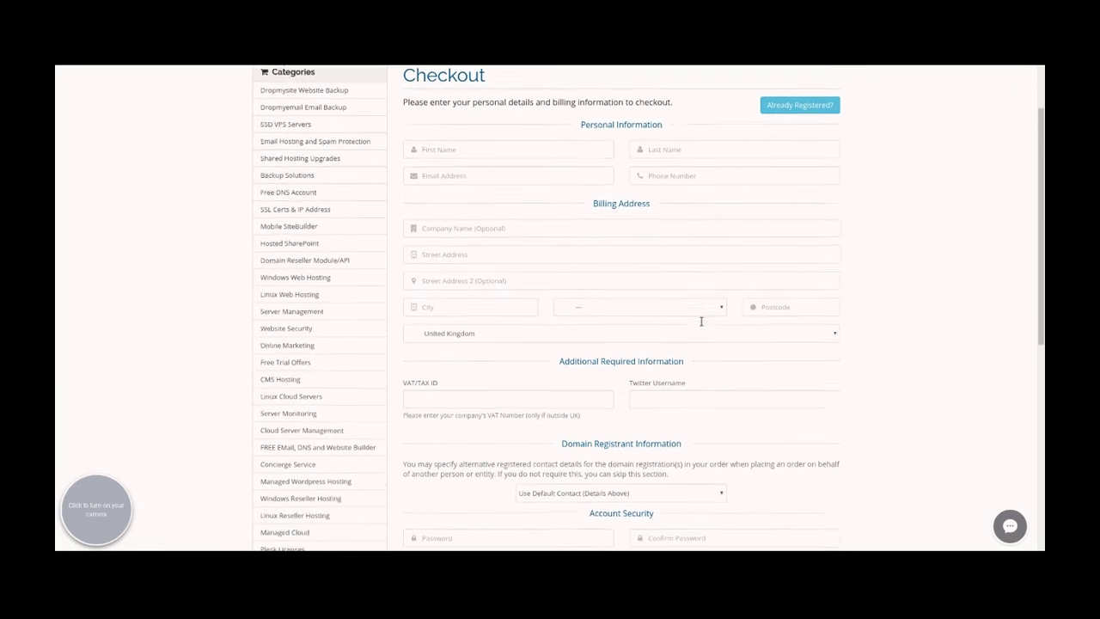
scroll("down", 3)
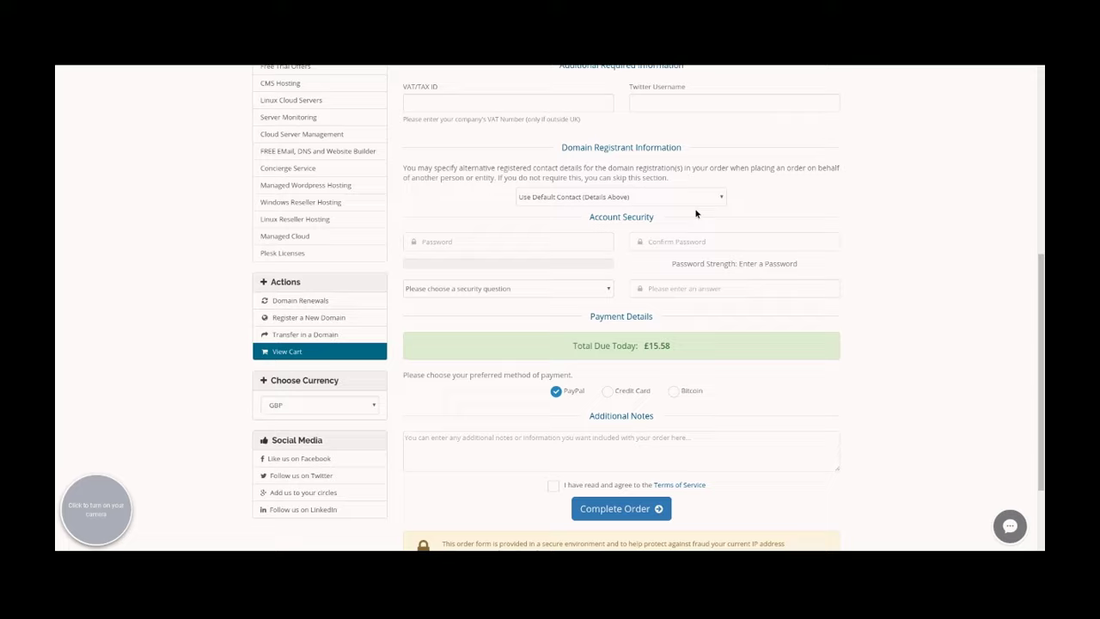
scroll("down", 3)
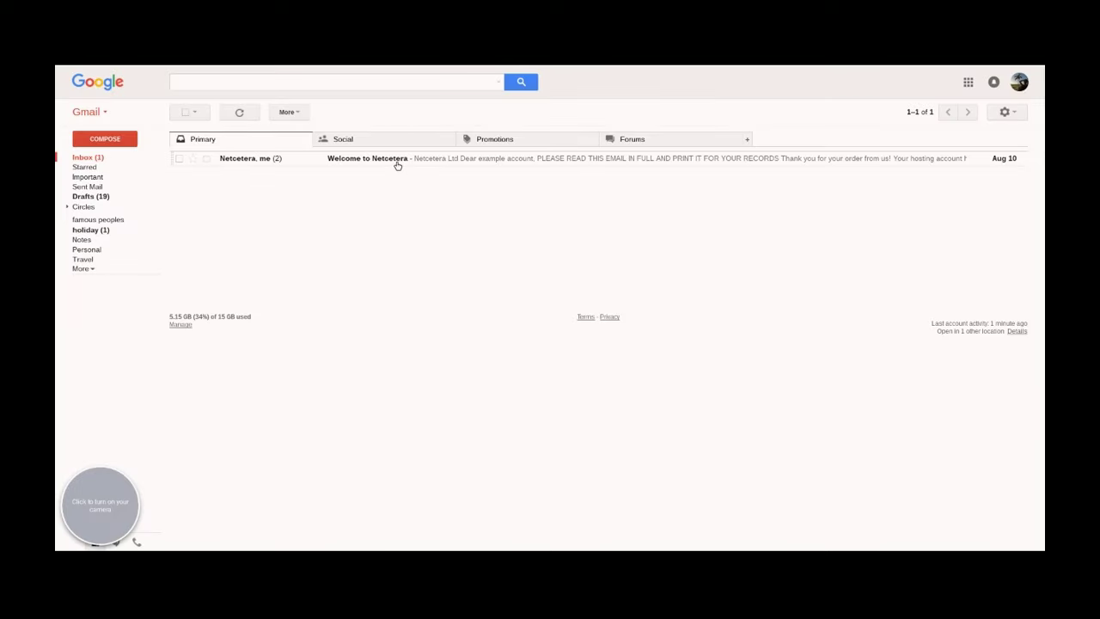
- Read the Welcome to Netcetera email with the account login and server details
left_click(367, 158)
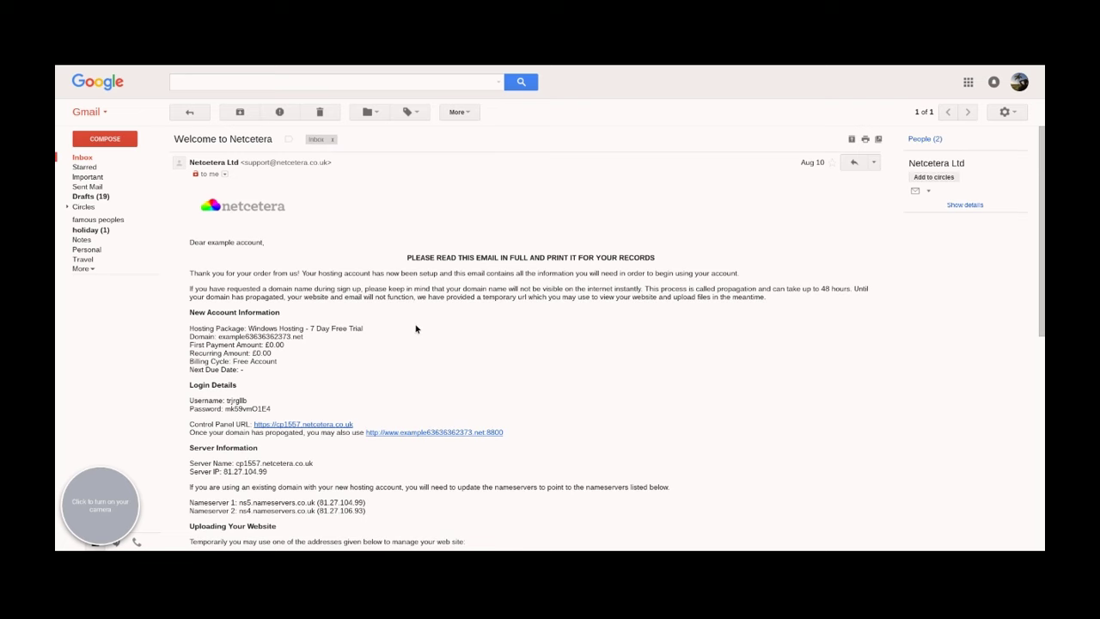
scroll("down", 3)
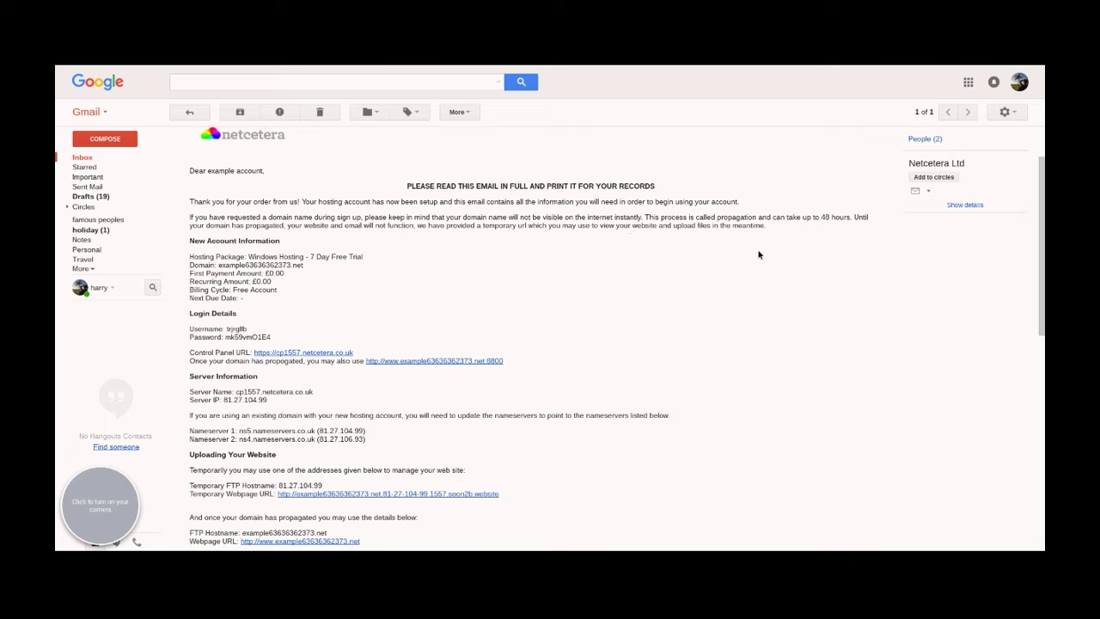
mouse_move(756, 235)
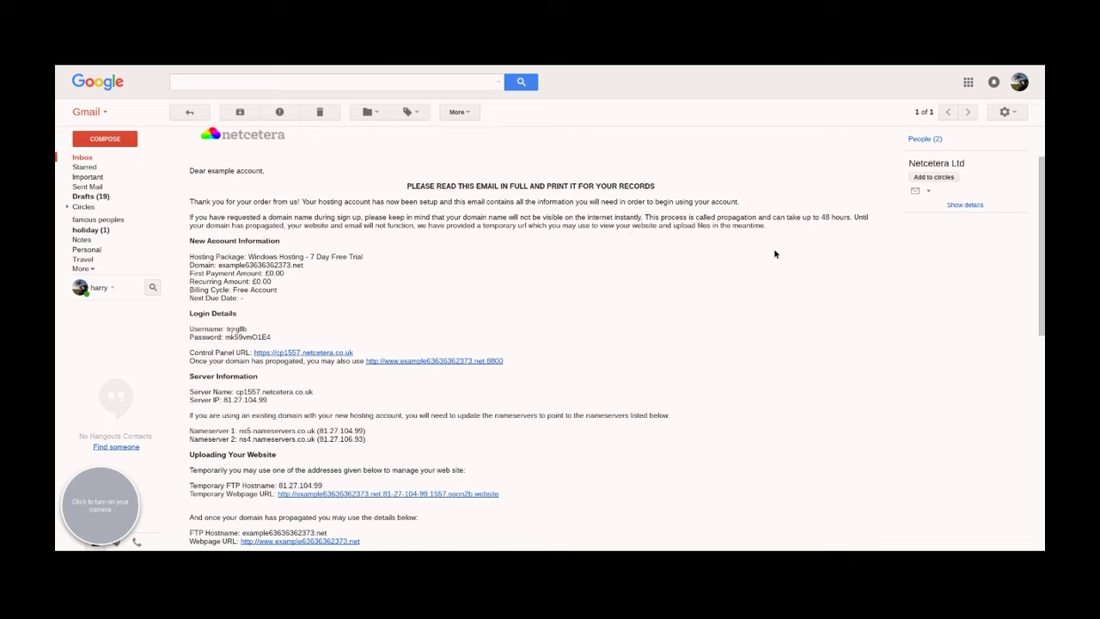
mouse_move(660, 294)
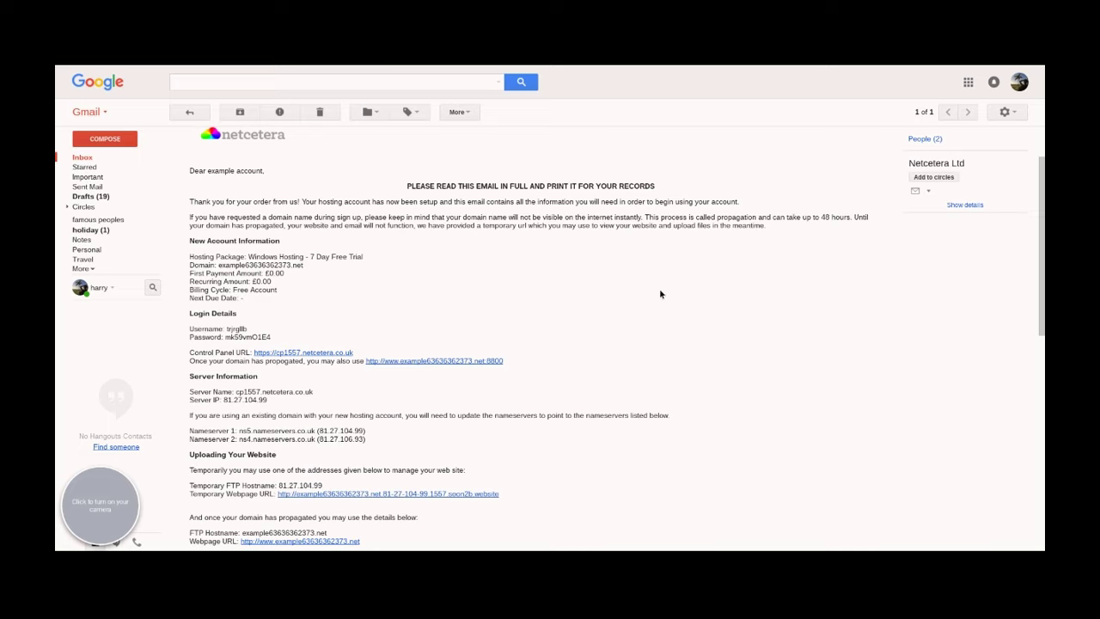
mouse_move(496, 234)
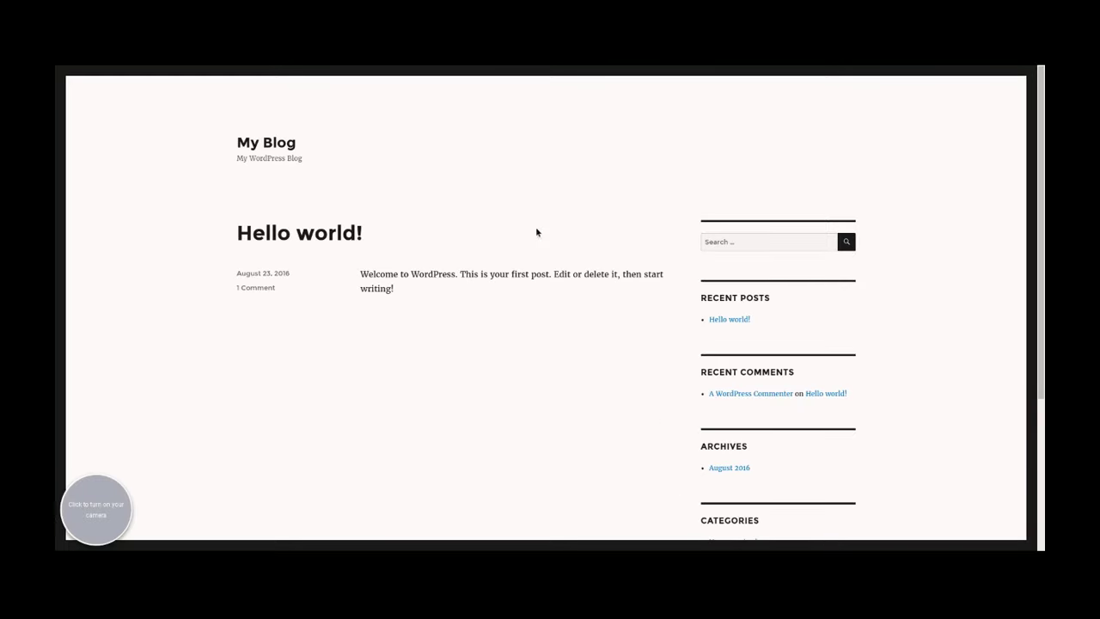
mouse_move(126, 352)
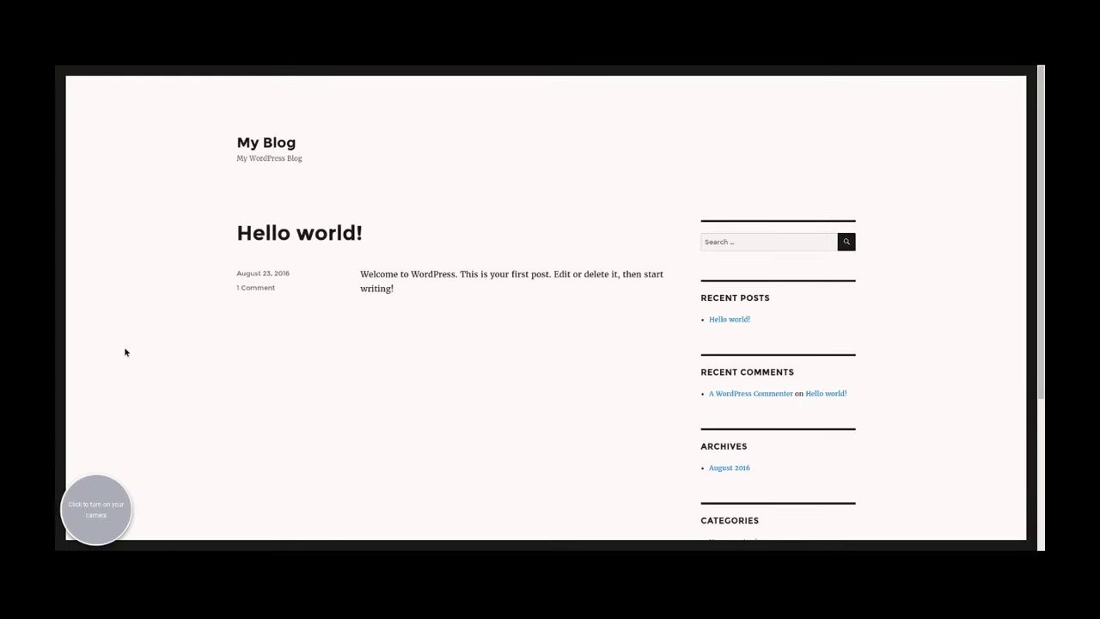
- Sign in to the blog's WordPress admin from the Meta Log in link as harry
scroll("down", 3)
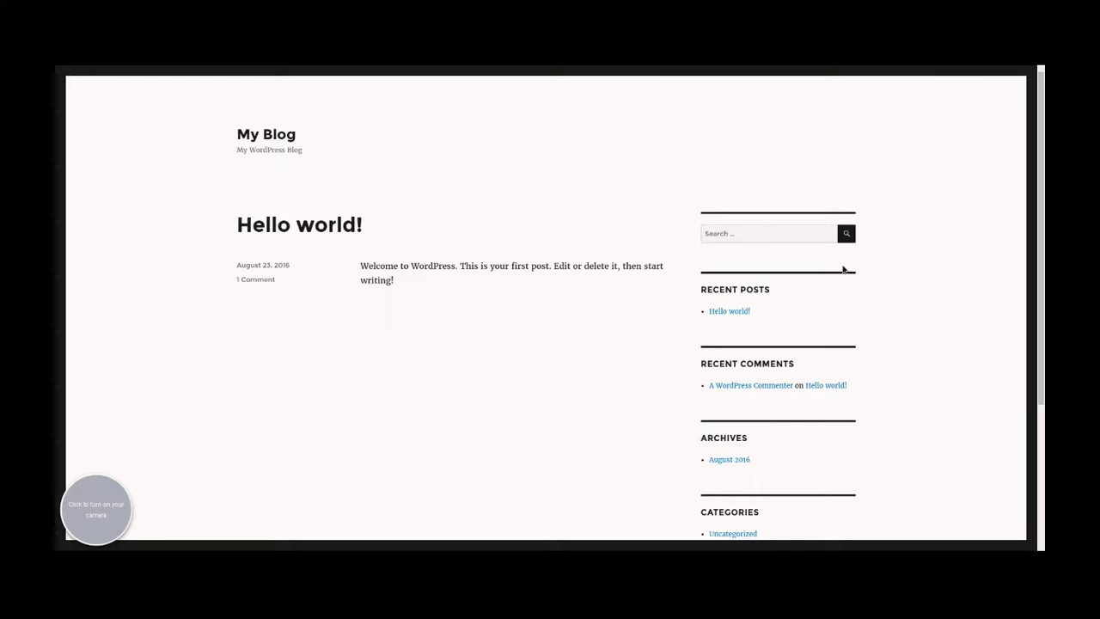
scroll("down", 3)
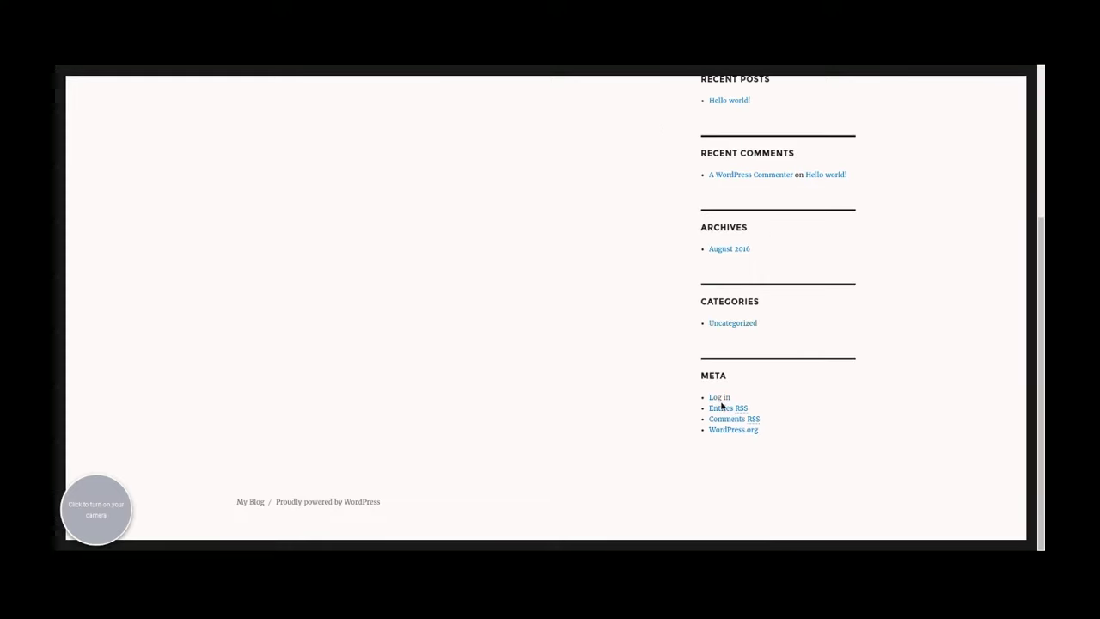
left_click(718, 395)
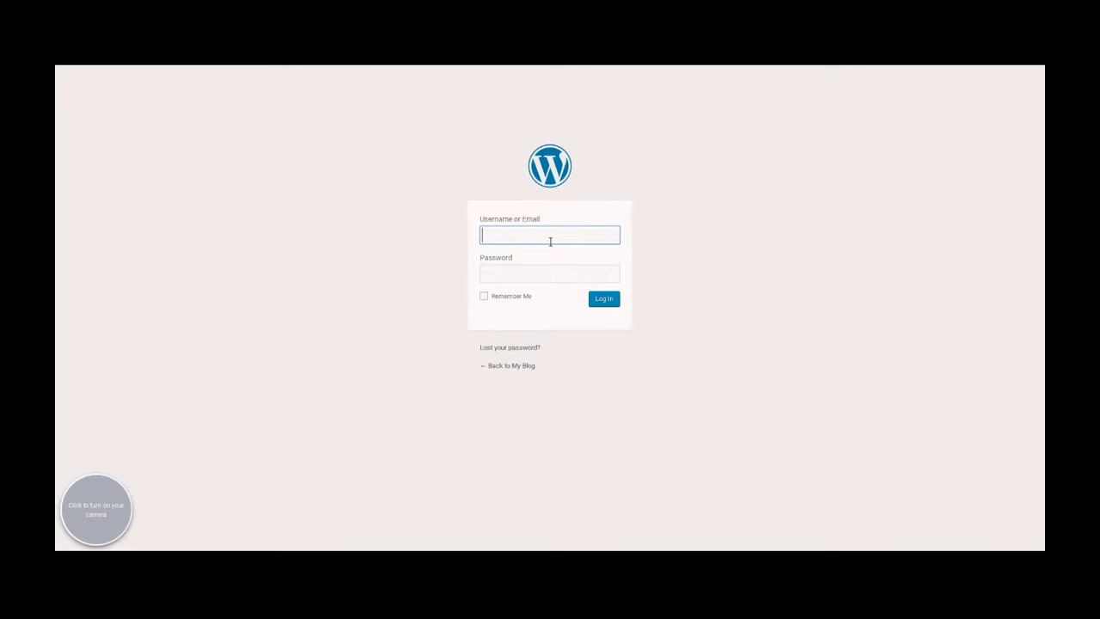
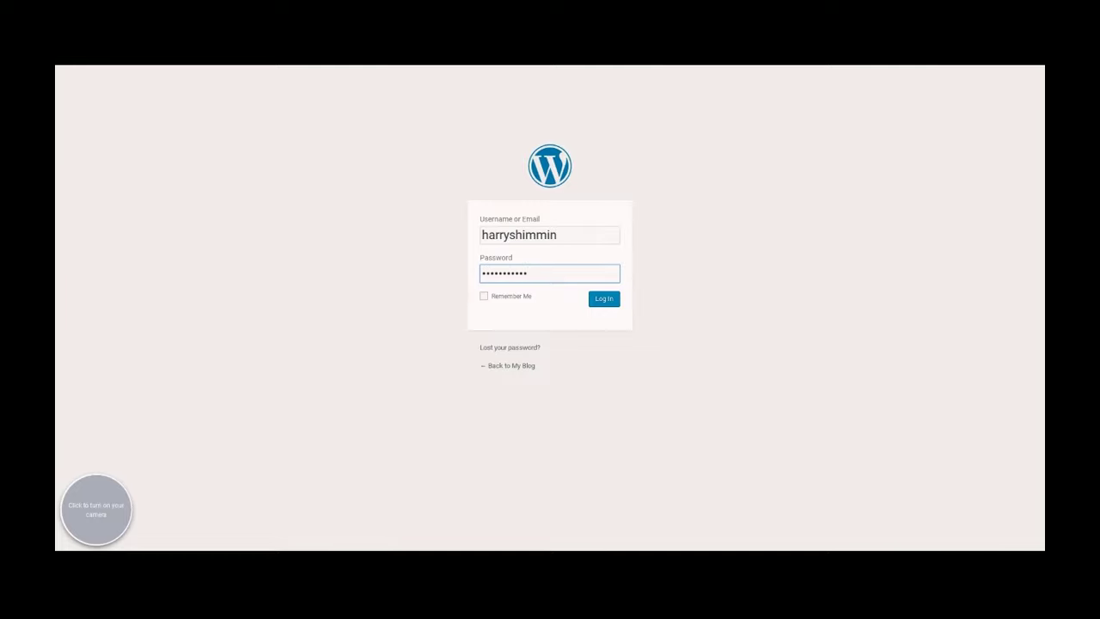
left_click(603, 299)
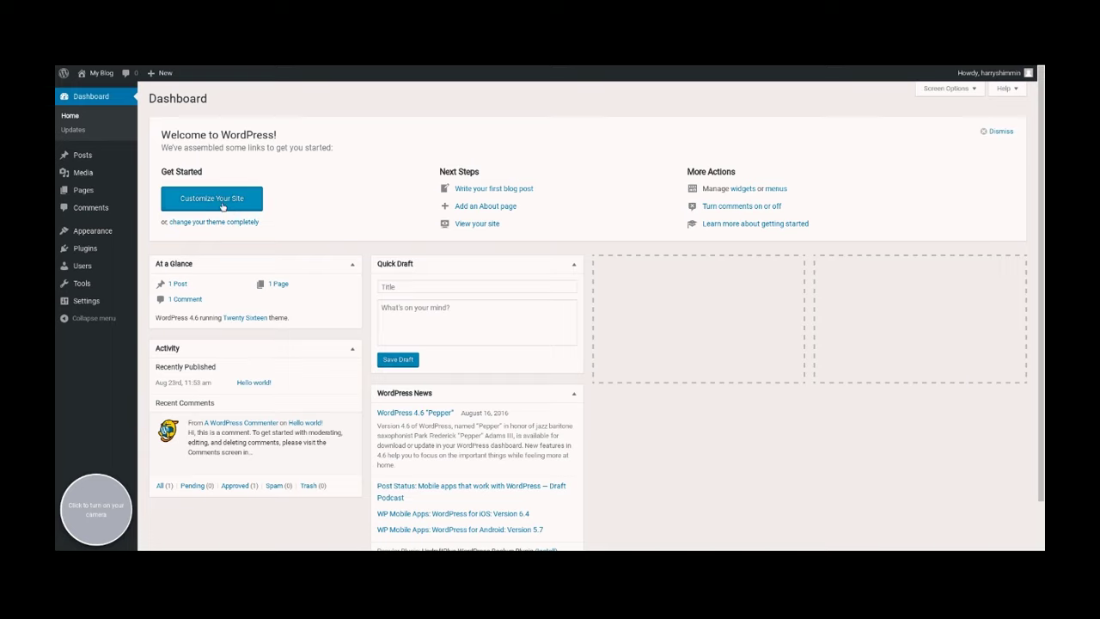
mouse_move(512, 175)
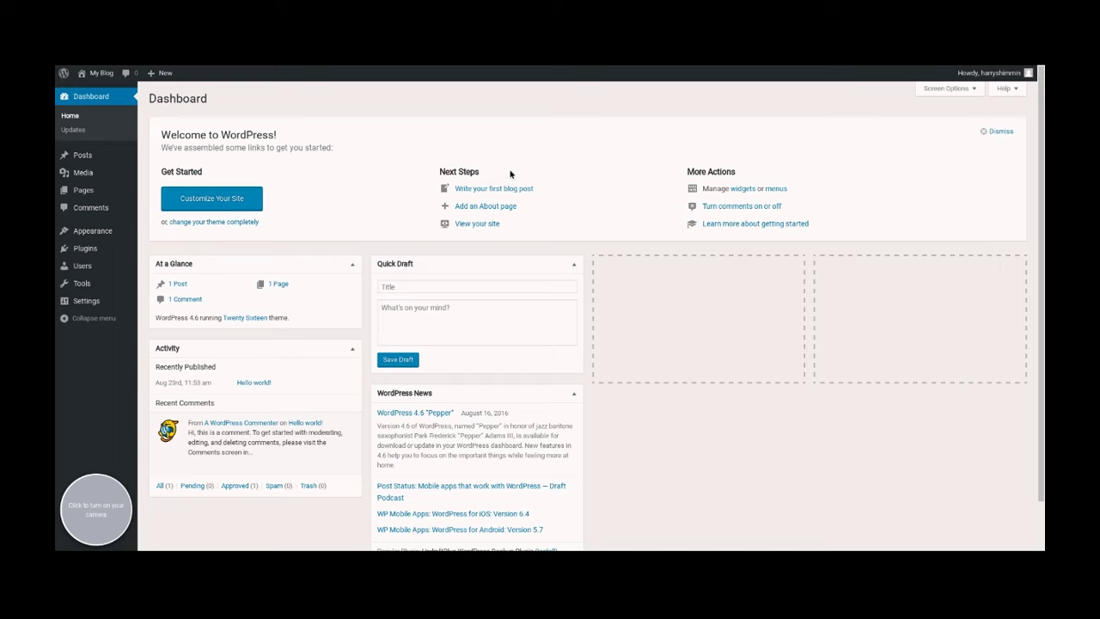
mouse_move(492, 191)
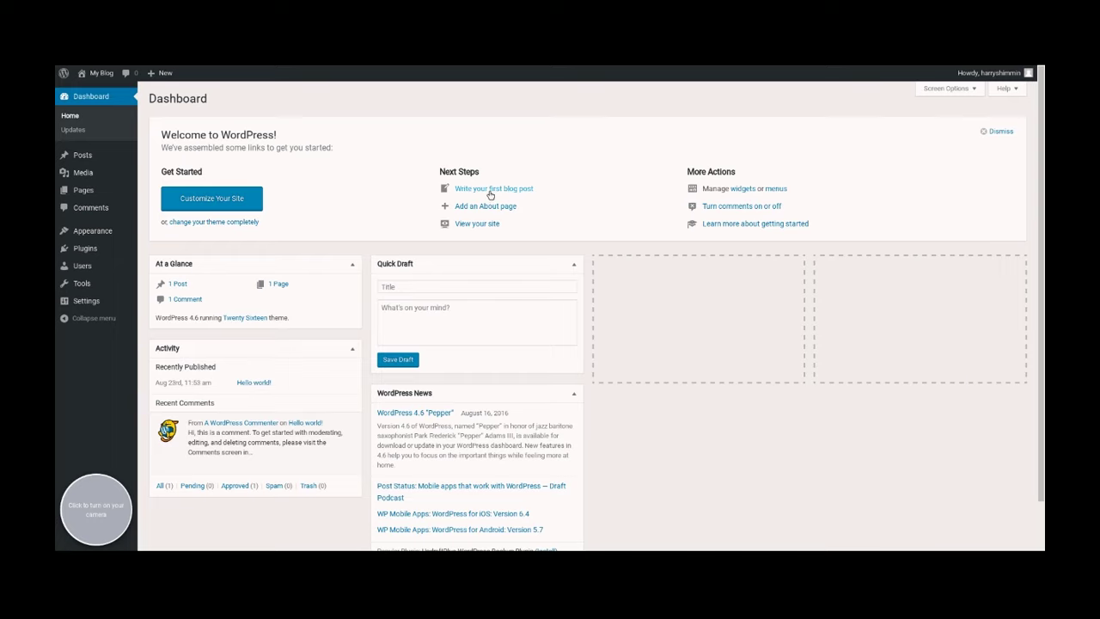
- Write a first post titled 'test' with body 'this is a test' and publish it
left_click(493, 187)
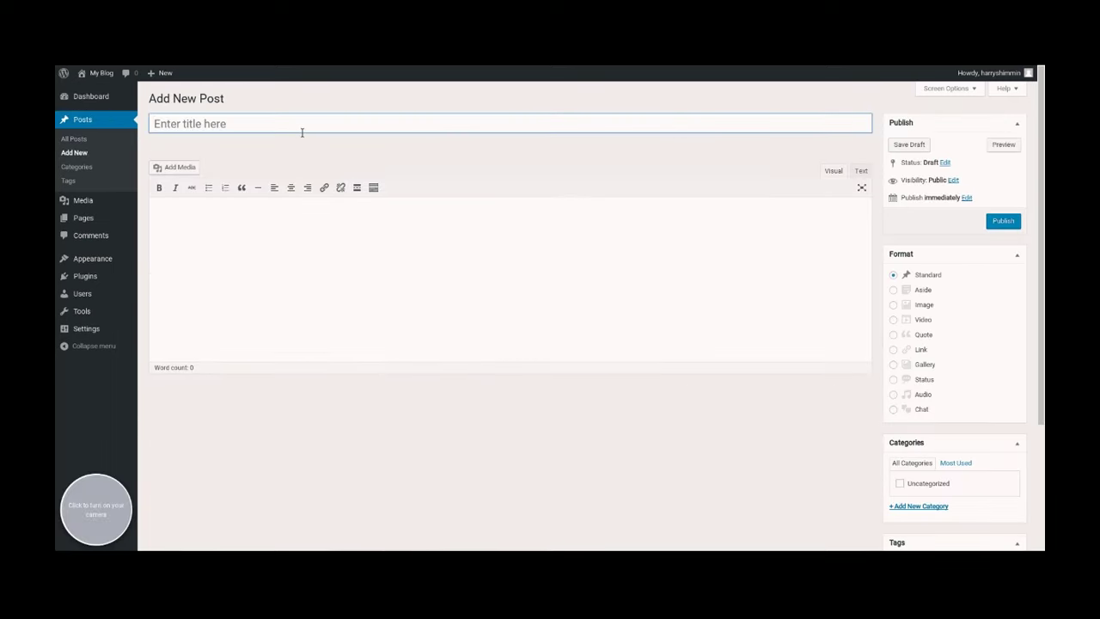
type("test")
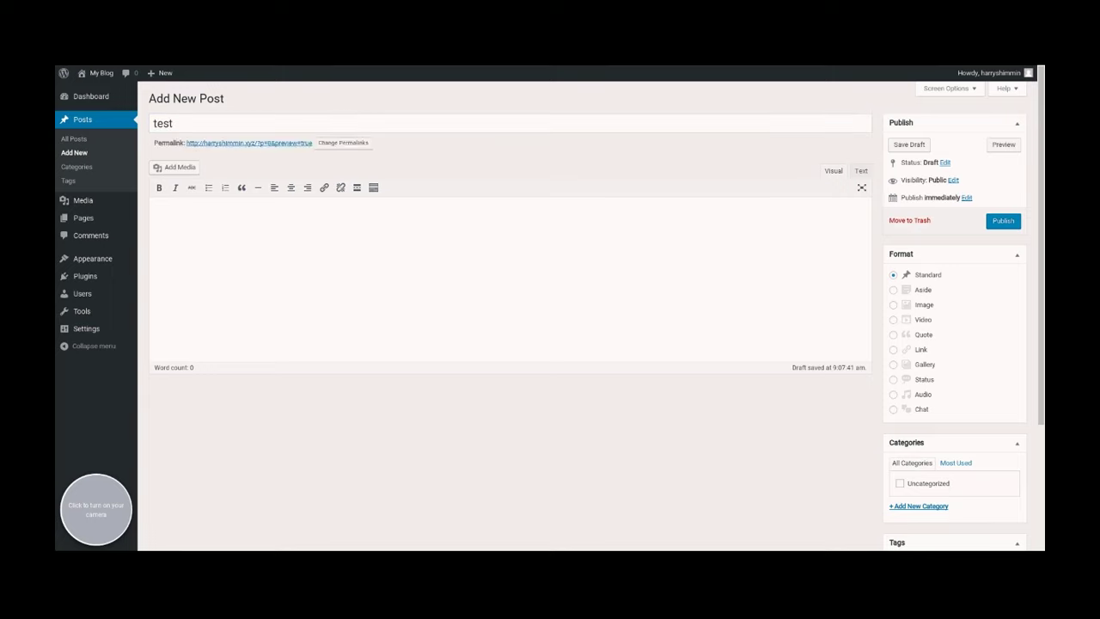
type("this is a test")
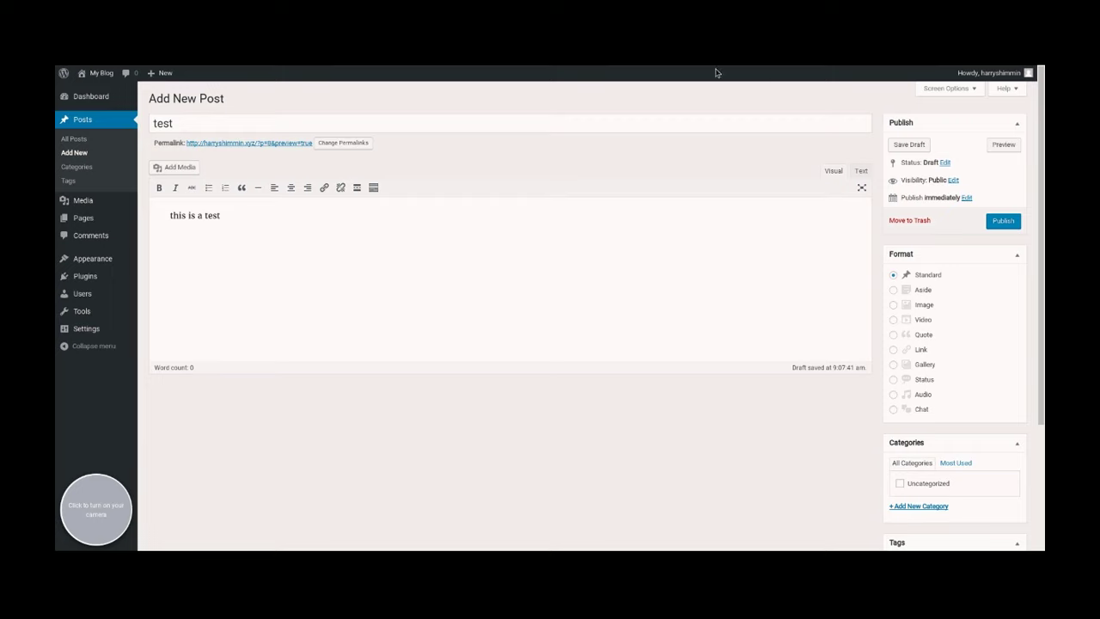
left_click(1003, 220)
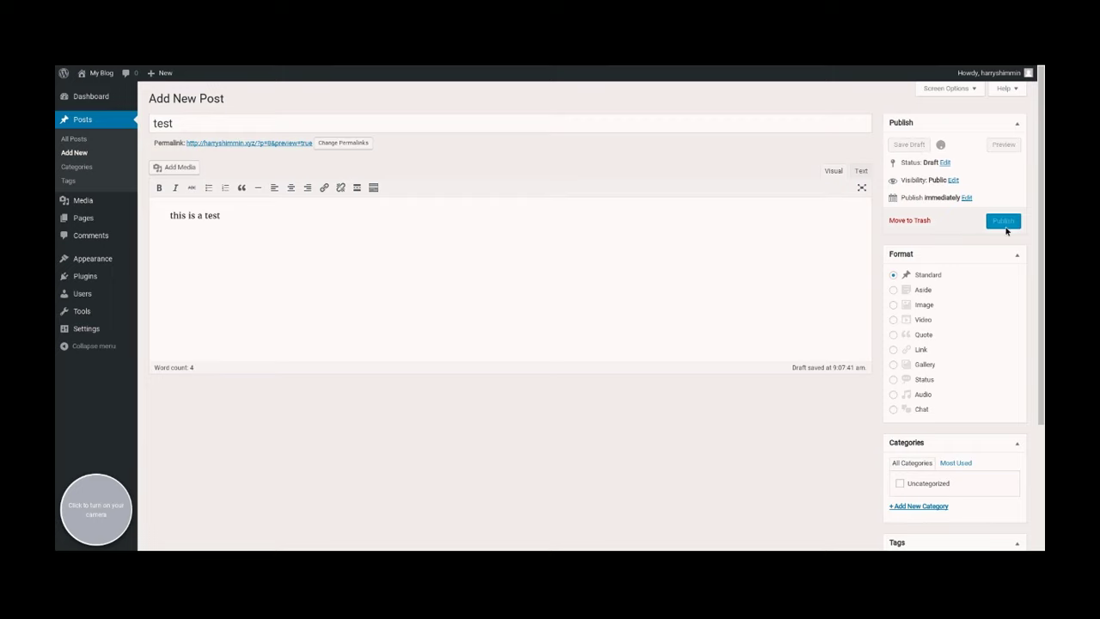
left_click(1003, 220)
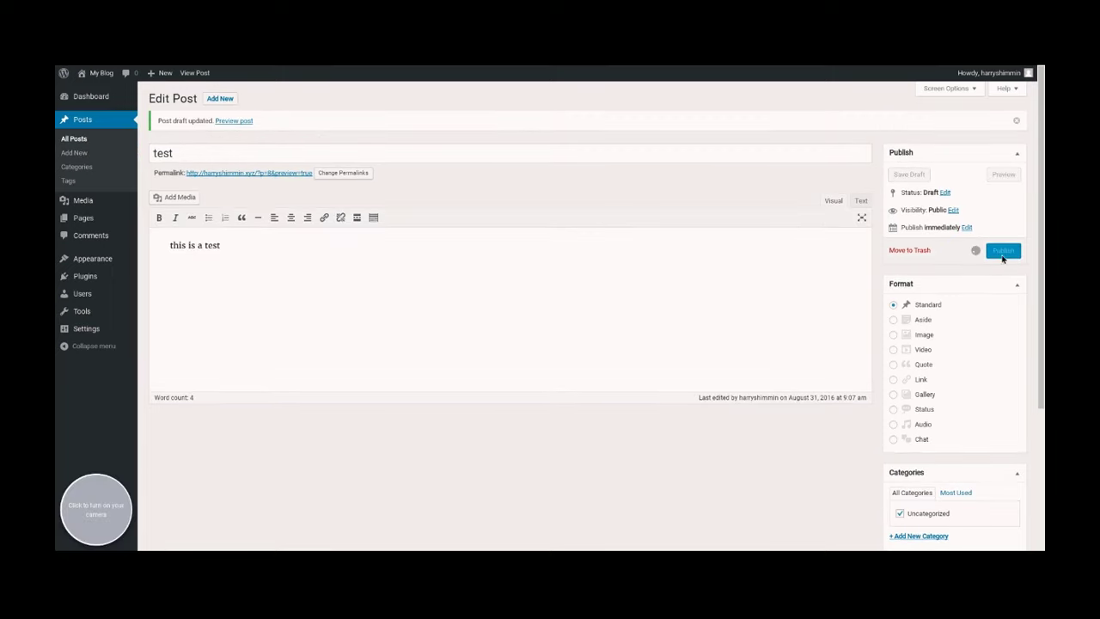
left_click(1003, 251)
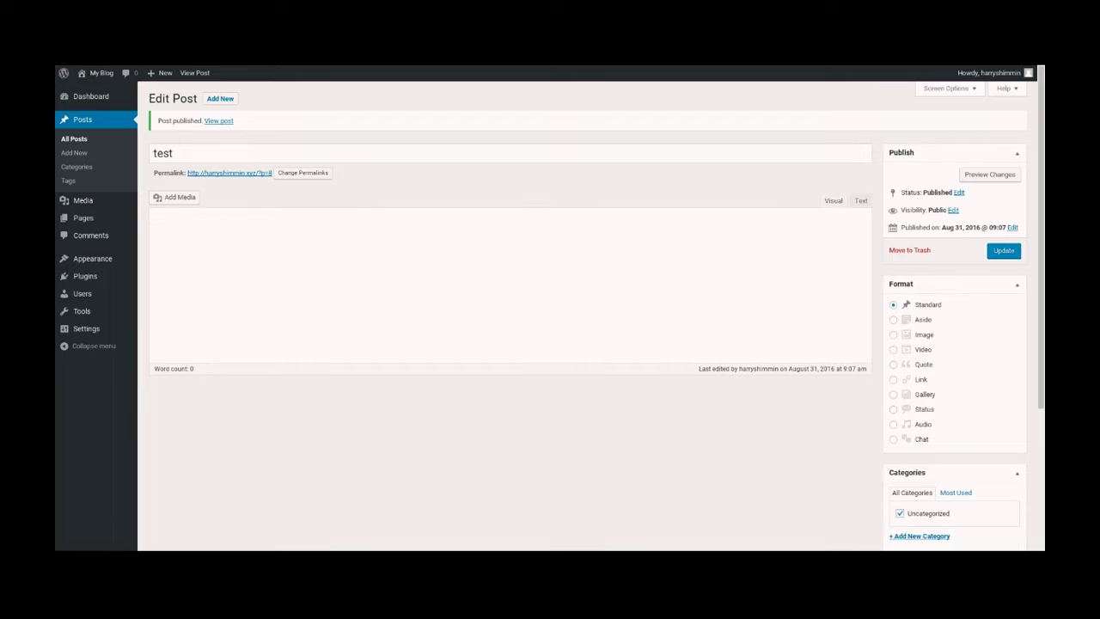
- Write 'this is a test' as the post body and view it live above Hello world!
type("this is a test")
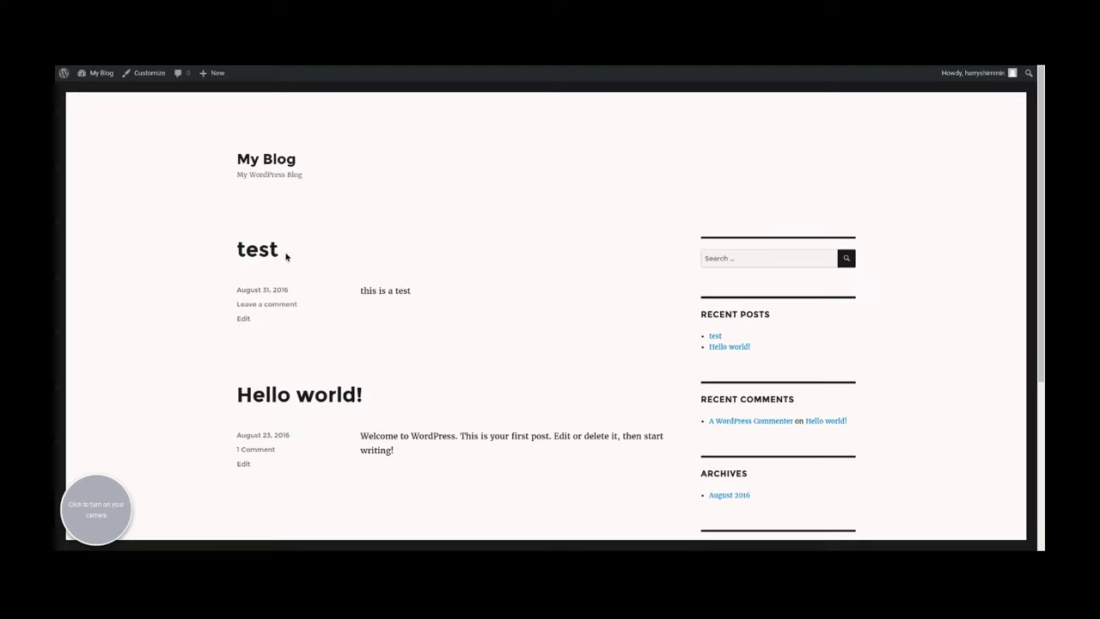
mouse_move(640, 199)
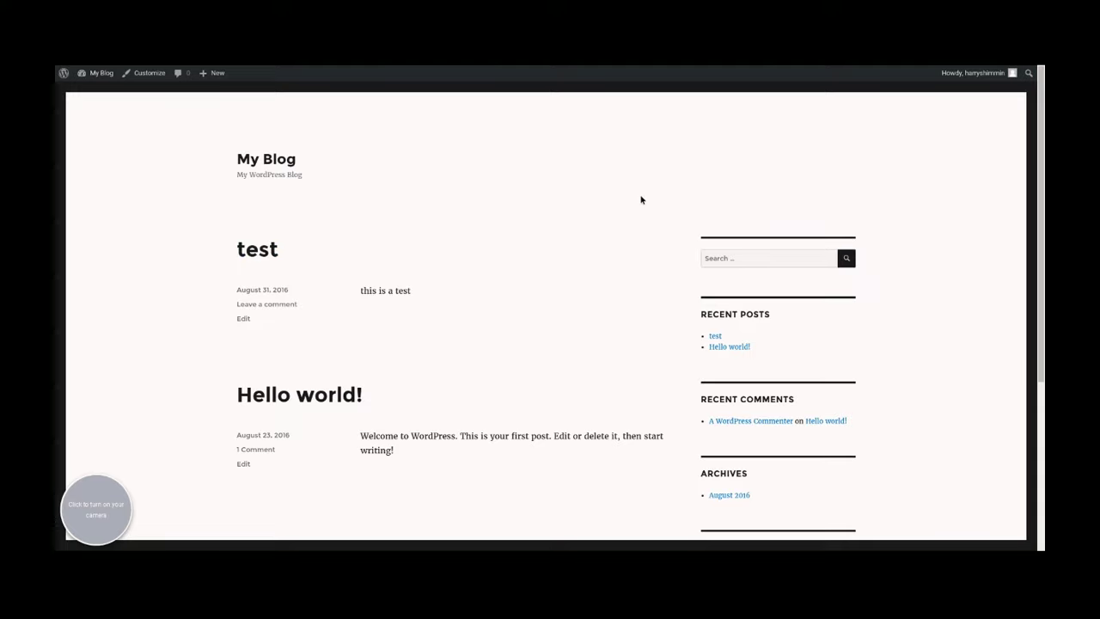